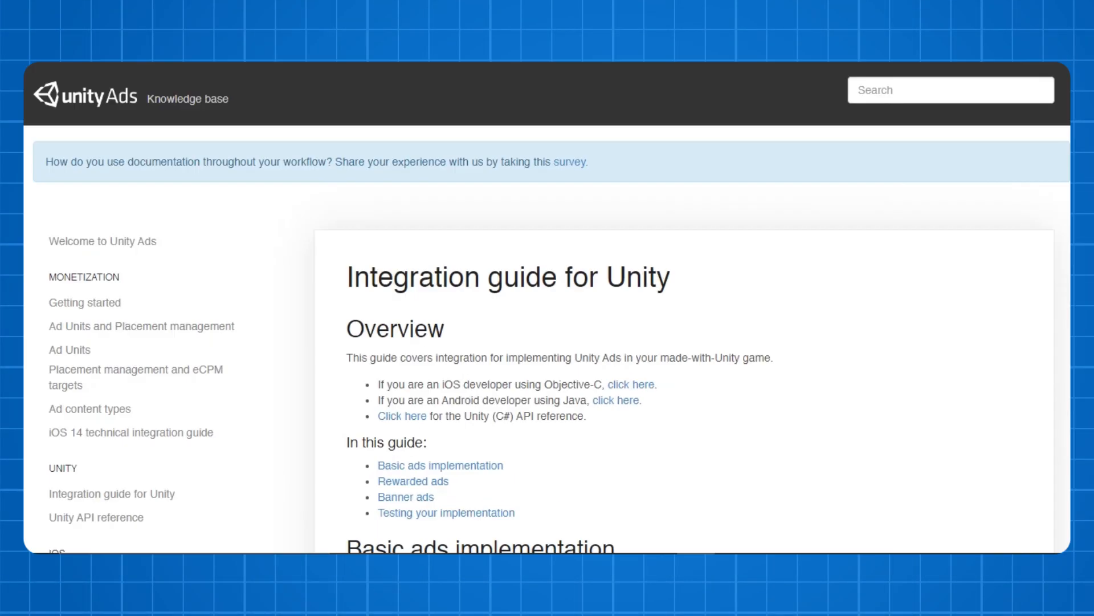
# - Scroll the Unity Ads integration guide to the build target and installation sections
pyautogui.scroll(-3)
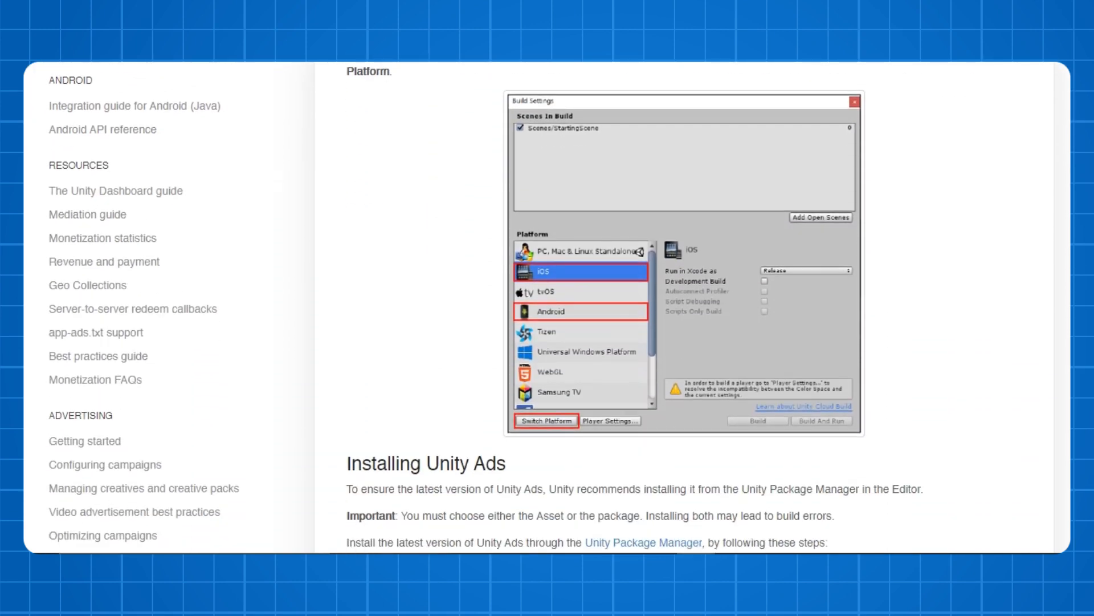
pyautogui.scroll(-3)
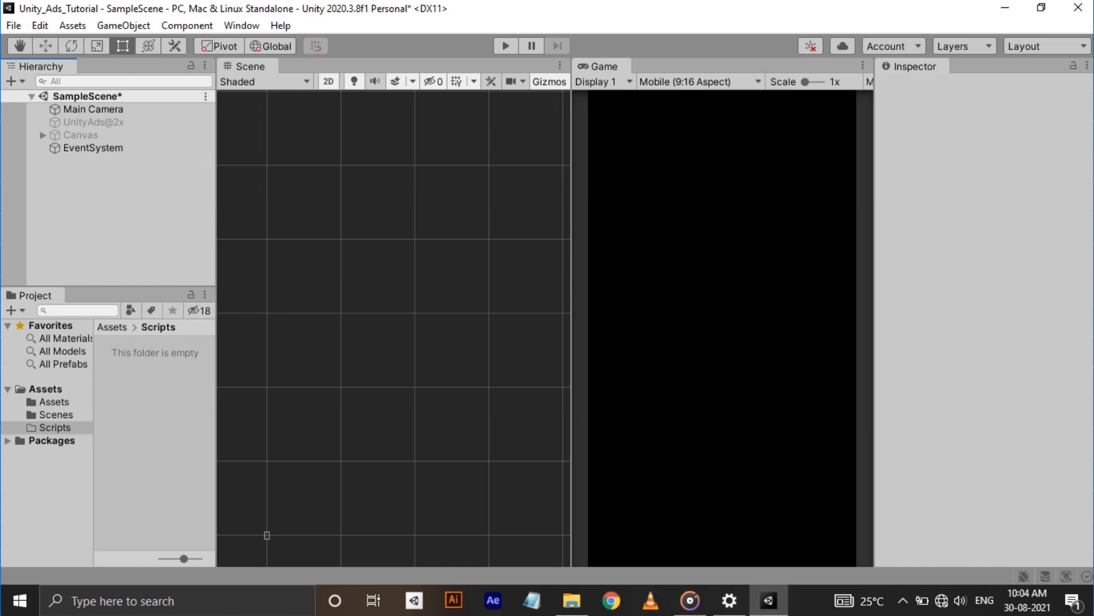
# - Switch the project's build platform to Android from Build Settings
pyautogui.click(11, 20)
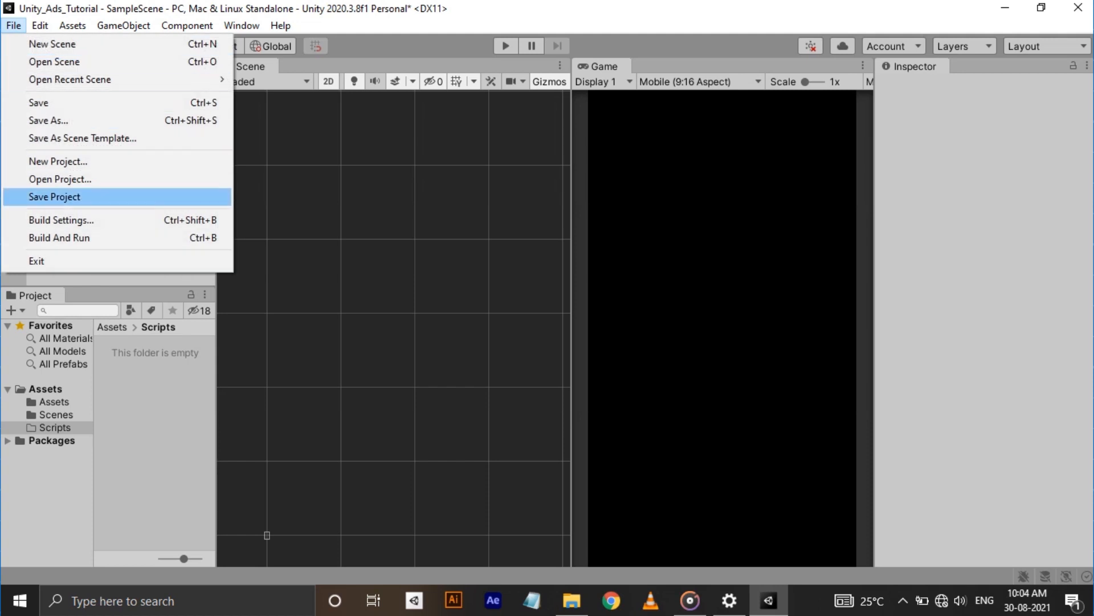
pyautogui.click(60, 220)
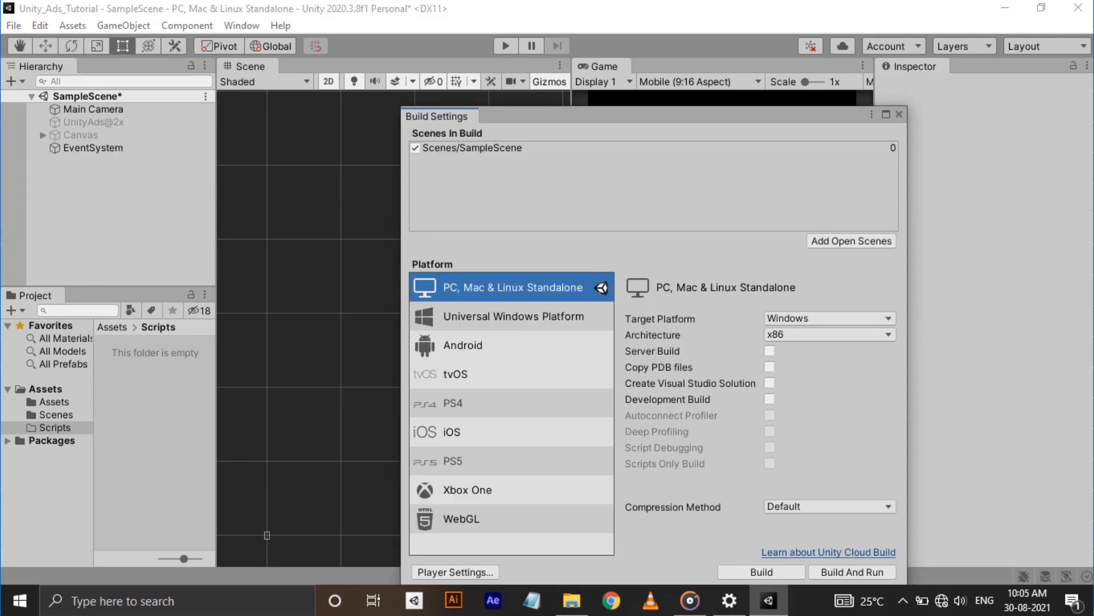
pyautogui.click(462, 344)
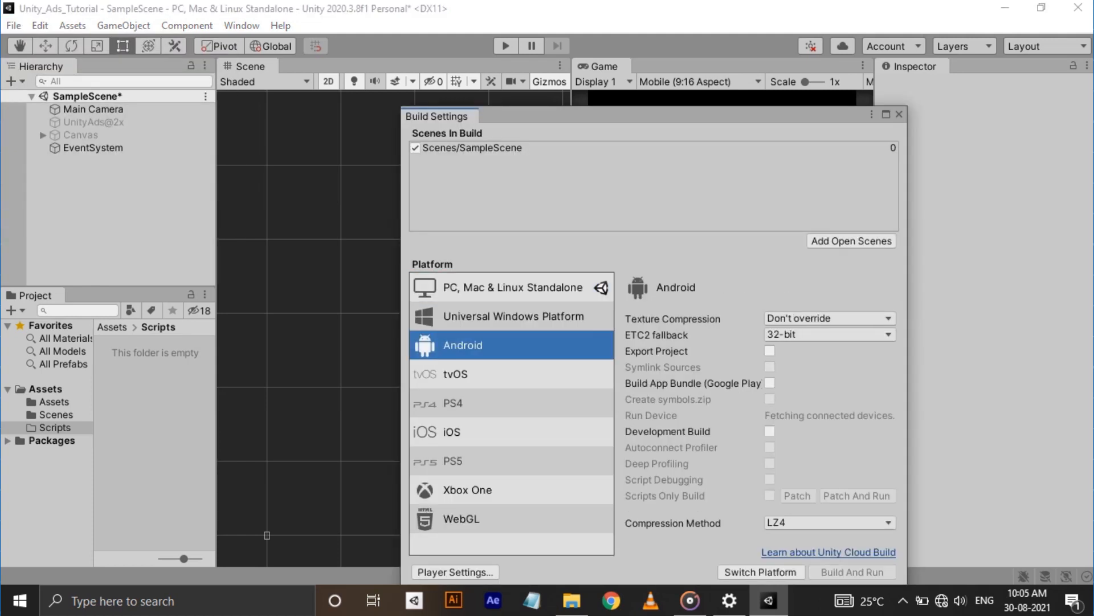
pyautogui.click(761, 572)
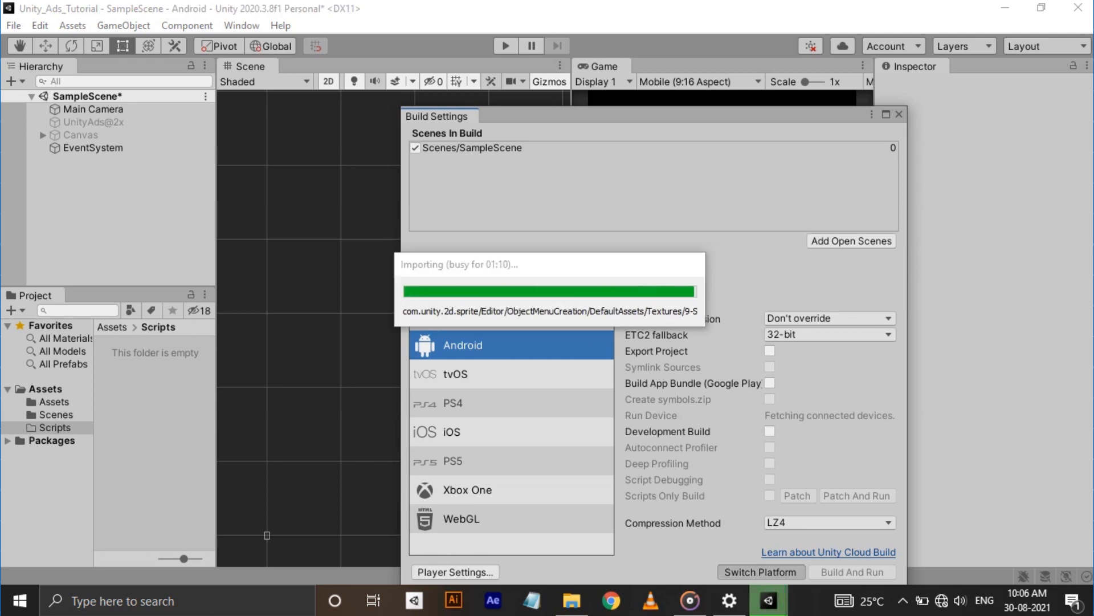
pyautogui.click(241, 25)
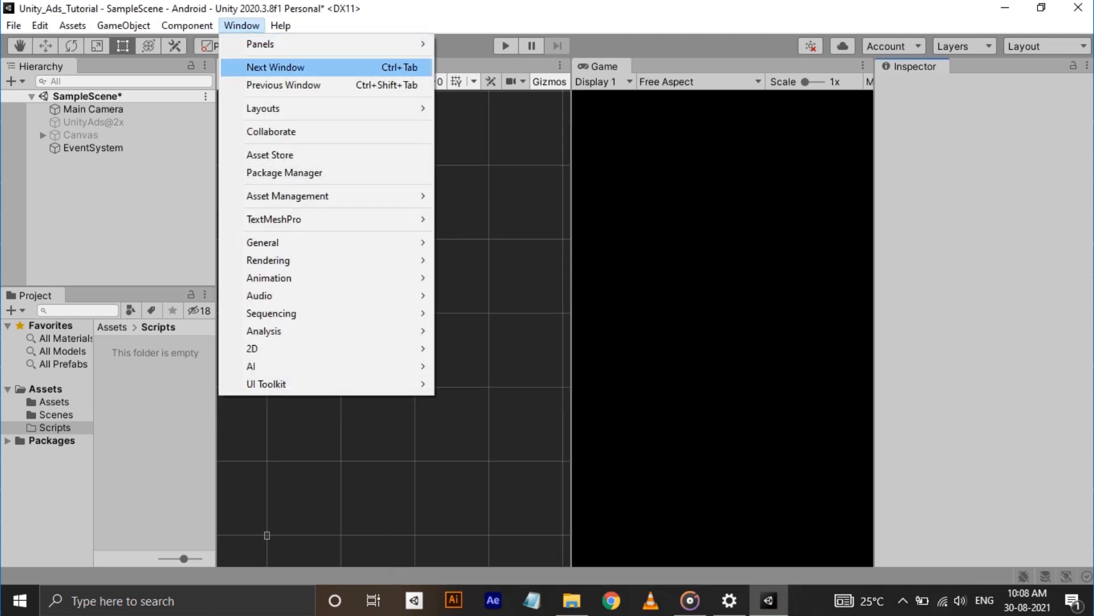
pyautogui.moveTo(262, 242)
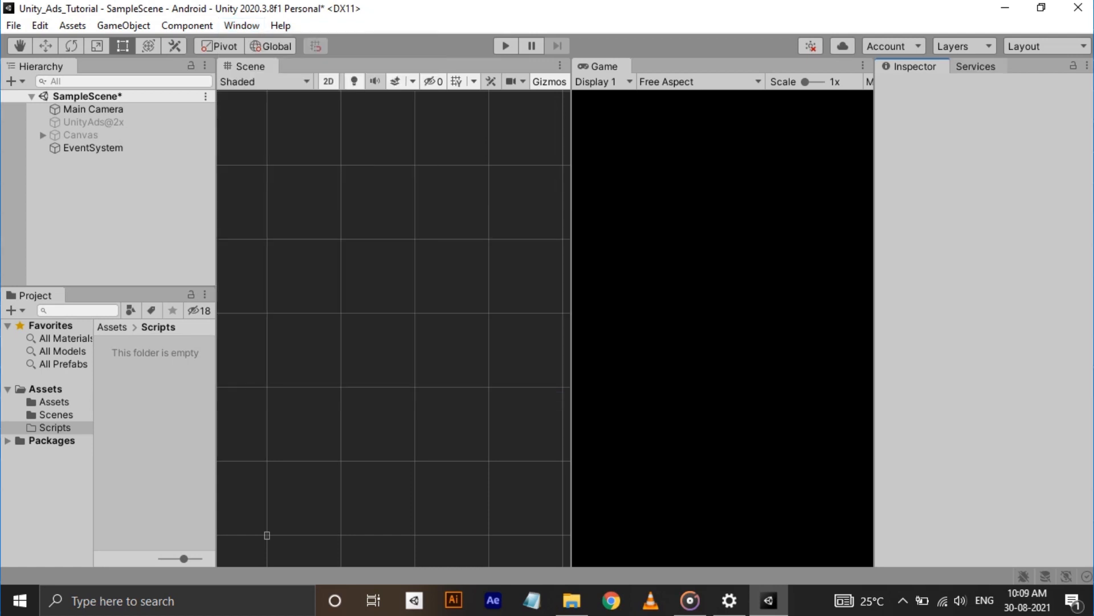
# - Show the Ads service settings page offering to create a Unity project ID
pyautogui.click(975, 67)
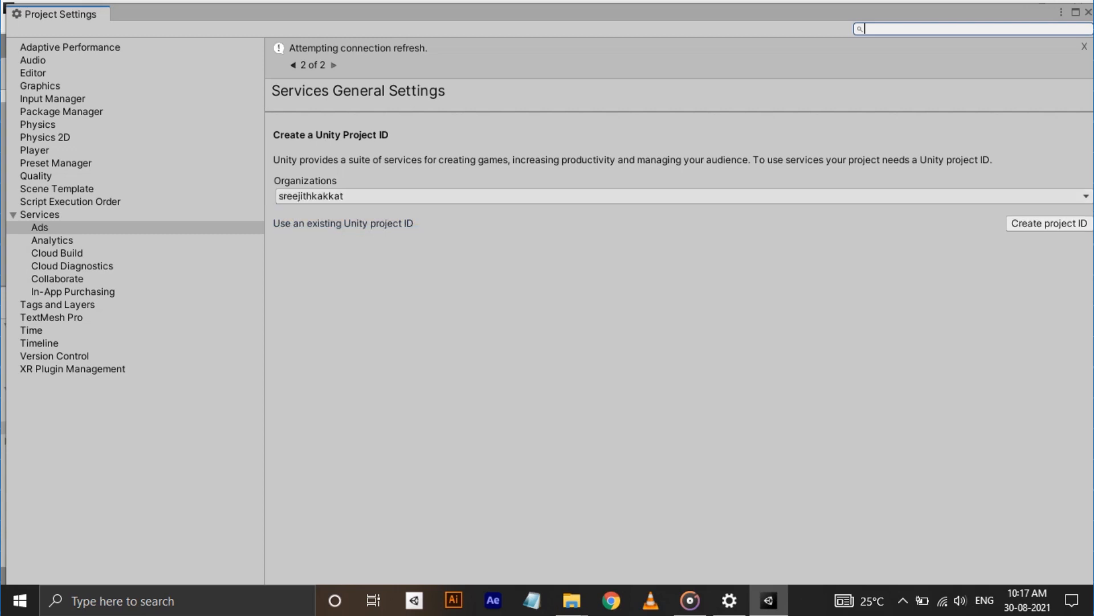
# - Create the project ID, answer No to under-13 targeting, turn Ads ON and install the latest package
pyautogui.click(333, 65)
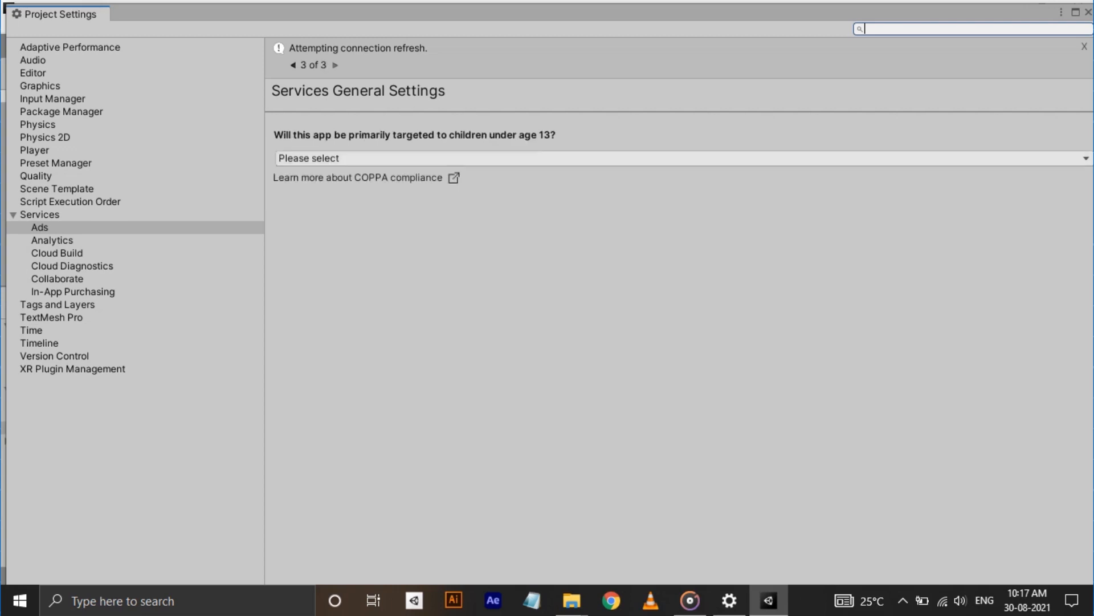
pyautogui.click(678, 171)
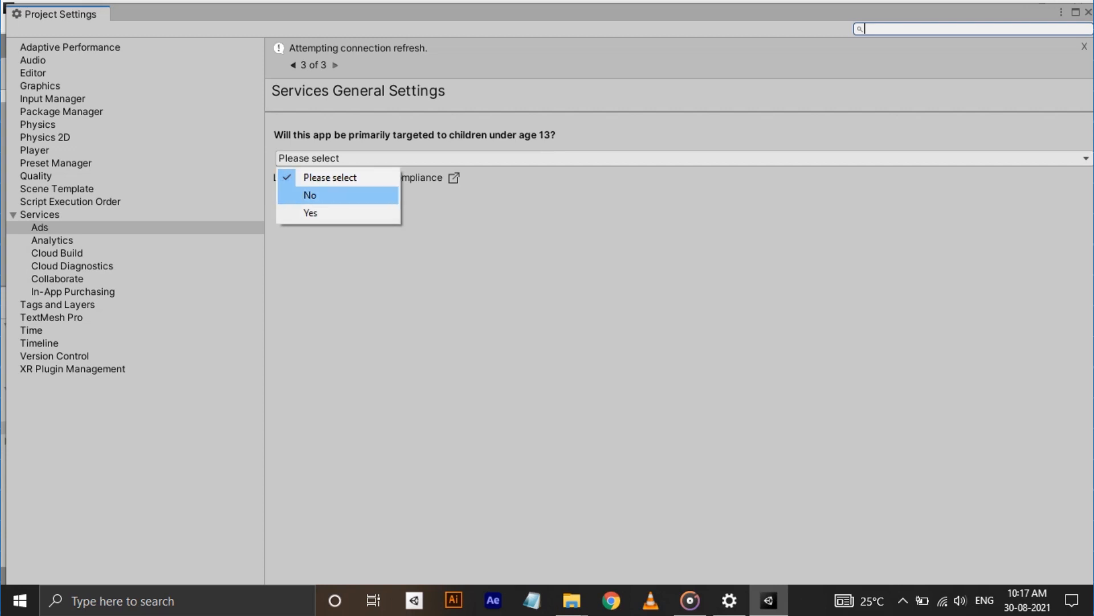
pyautogui.click(310, 195)
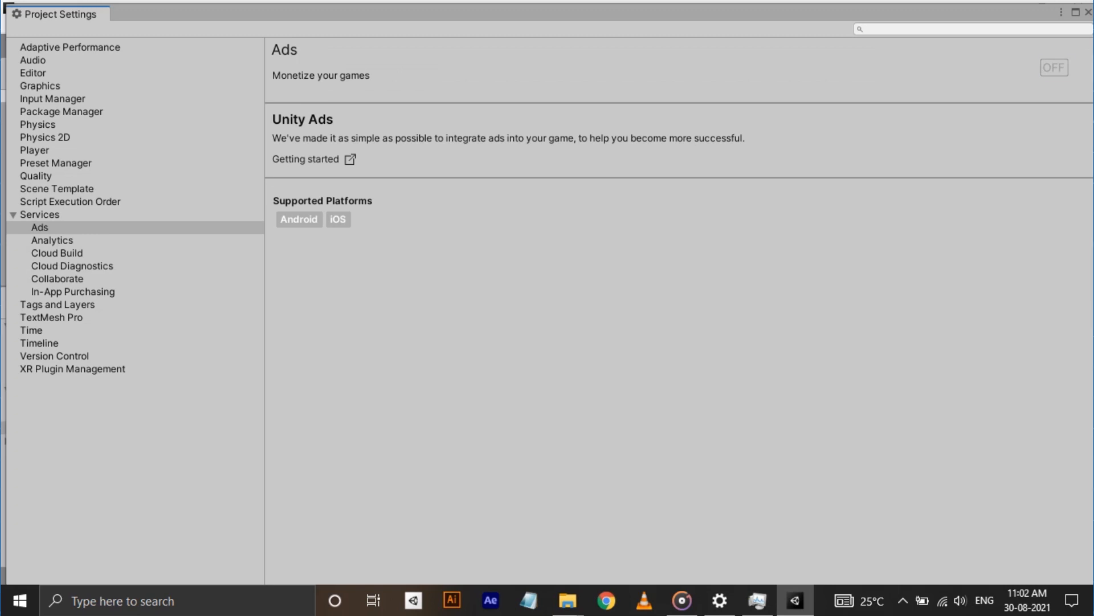
pyautogui.click(1054, 66)
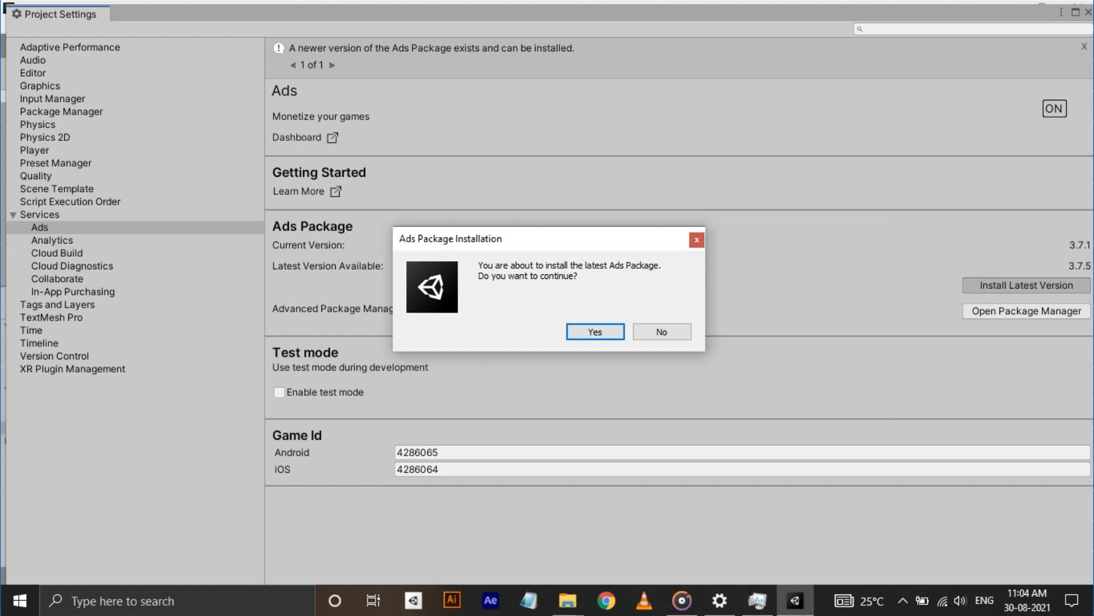
pyautogui.click(595, 330)
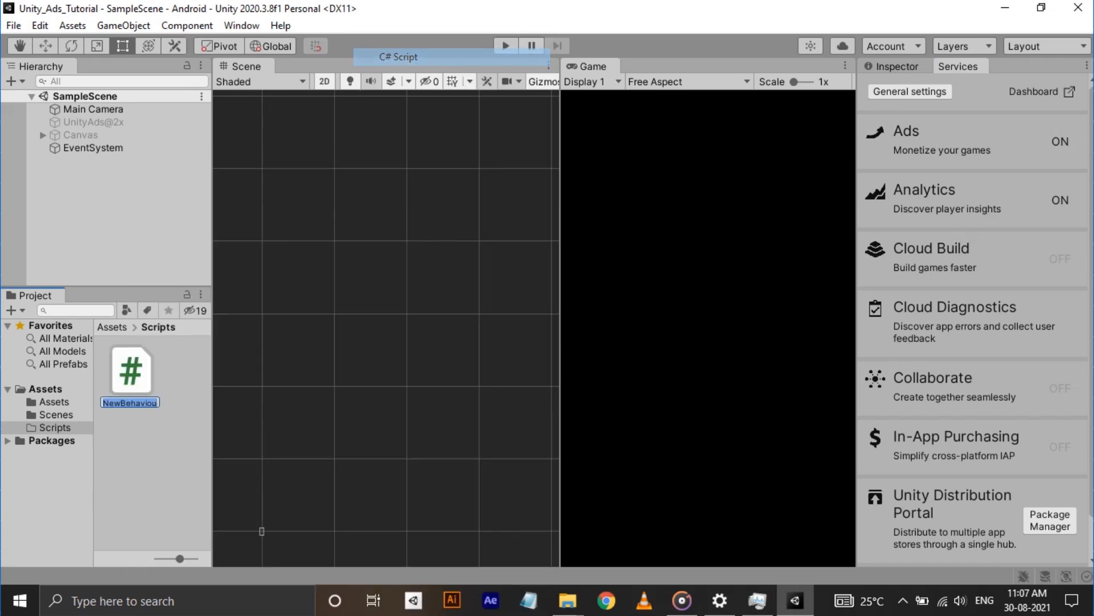
# - Name the new C# script 'sdk'
pyautogui.write('sdk')
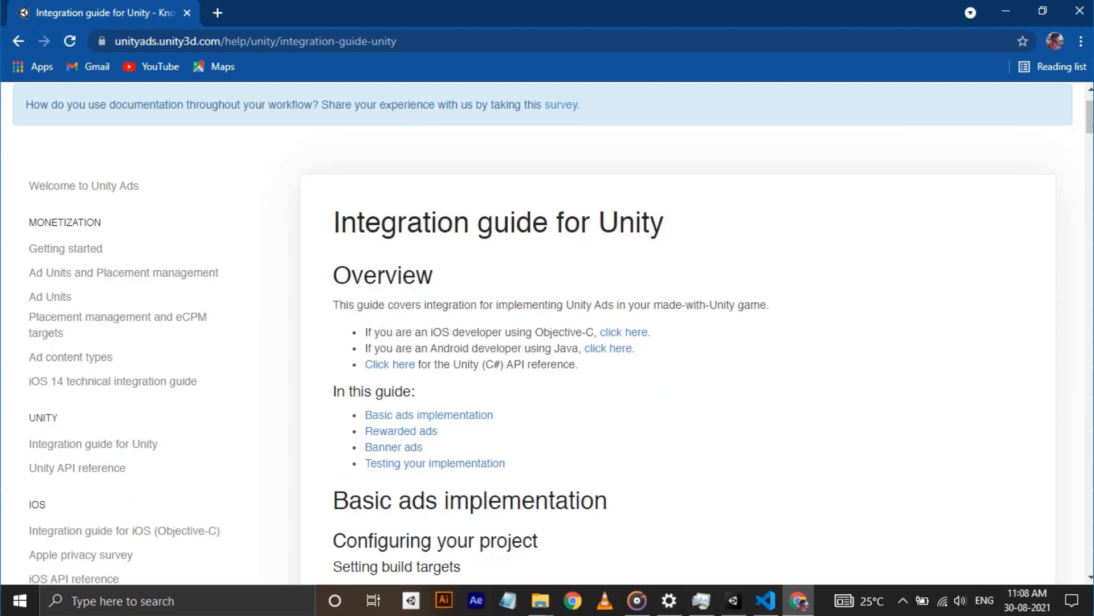
# - Copy the AdsInitializer initialization sample from the guide into sdk.cs
pyautogui.scroll(-3)
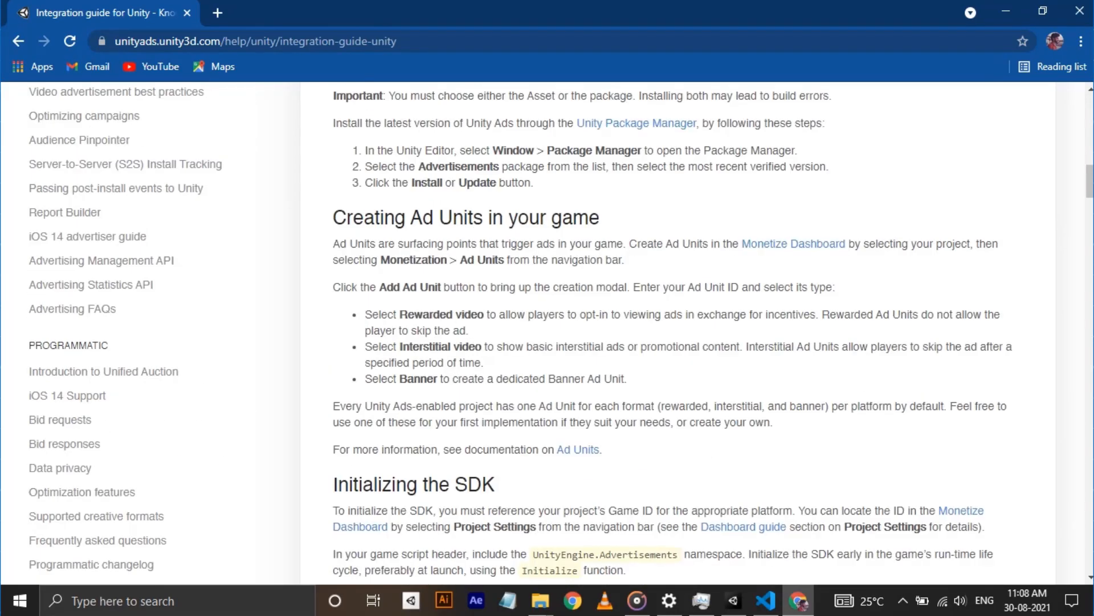
pyautogui.scroll(-3)
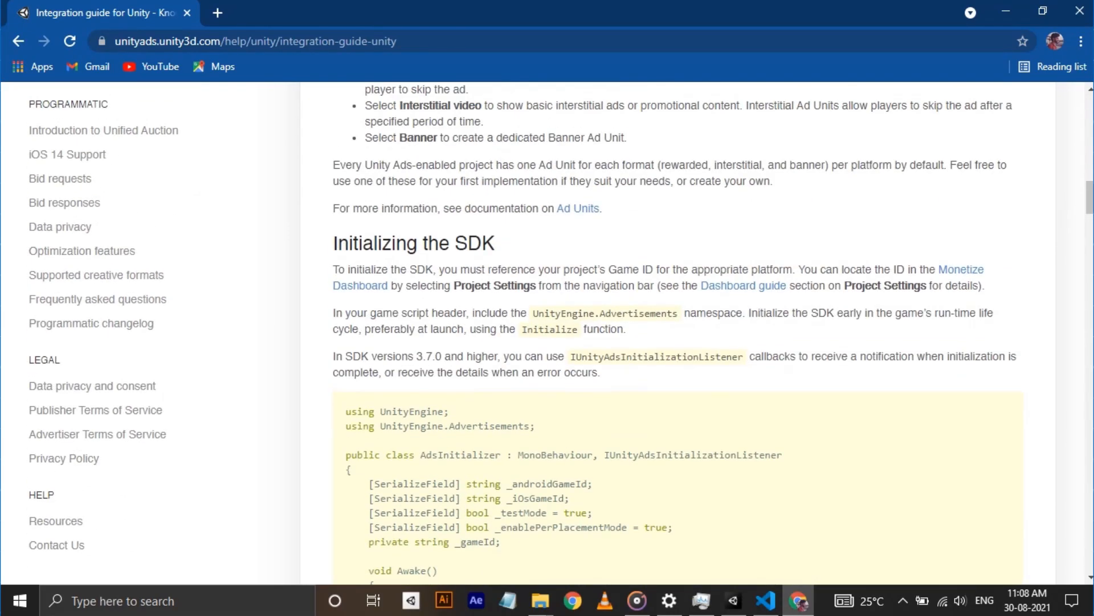
pyautogui.scroll(-3)
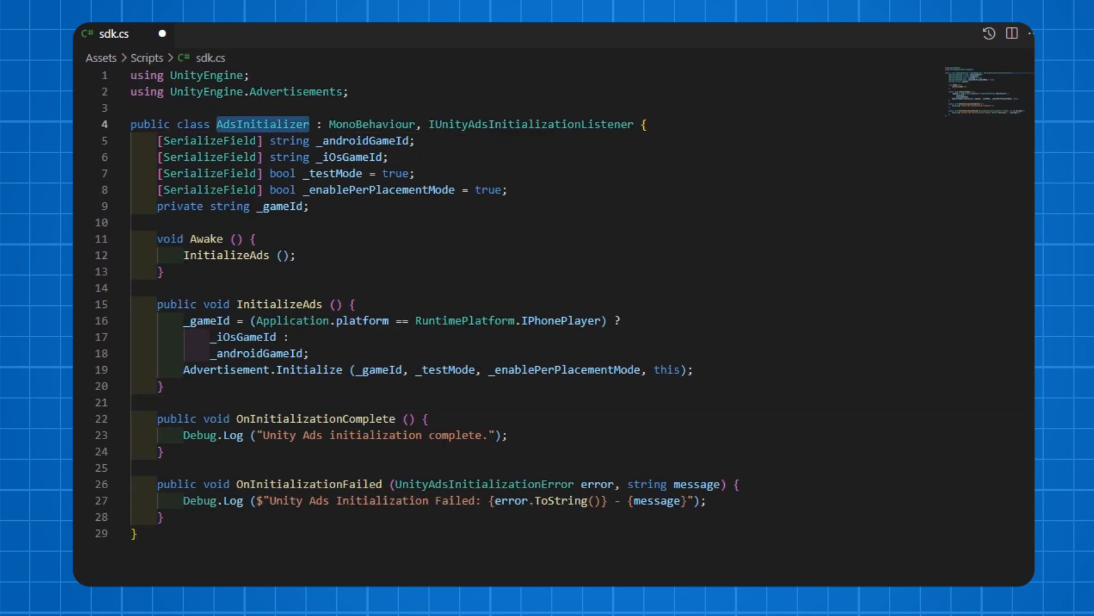
pyautogui.write('sdk')
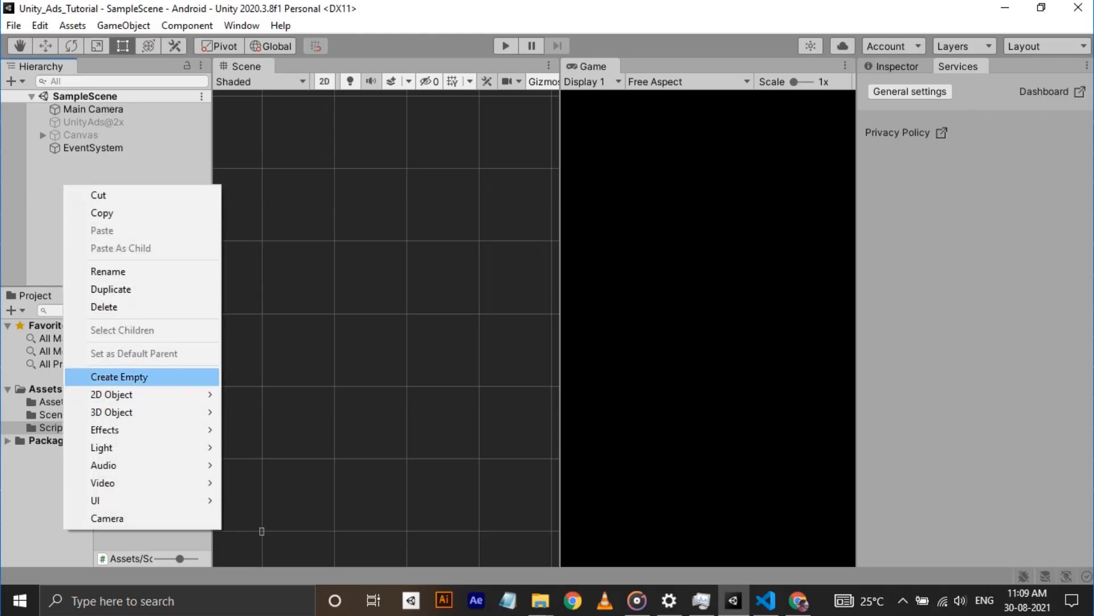
# - Create an empty Ads object with the sdk script and Android Game Id 4286065
pyautogui.click(119, 376)
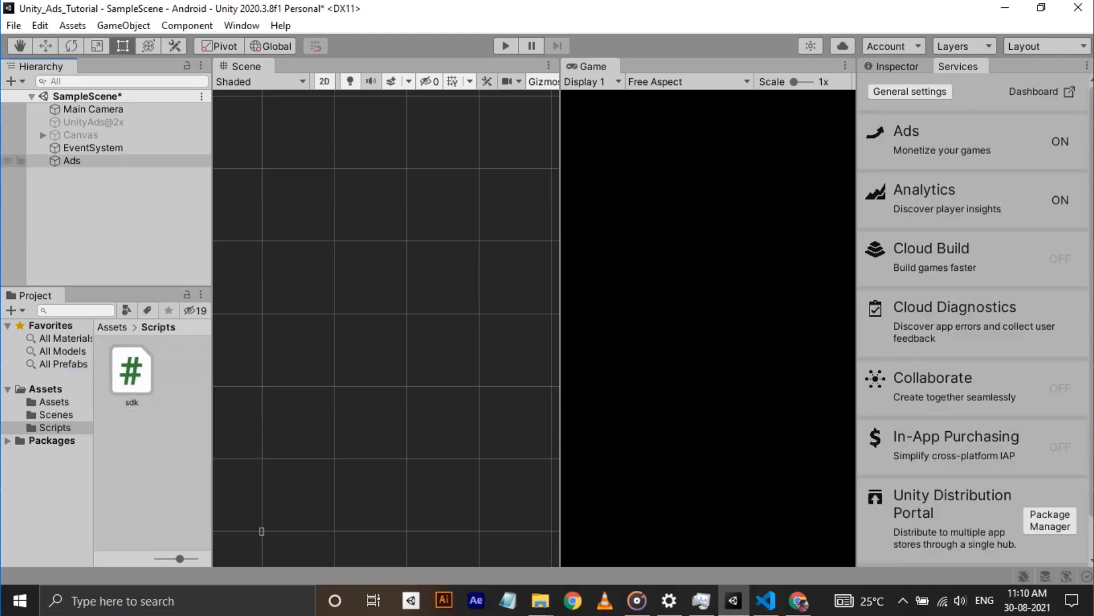
pyautogui.click(72, 161)
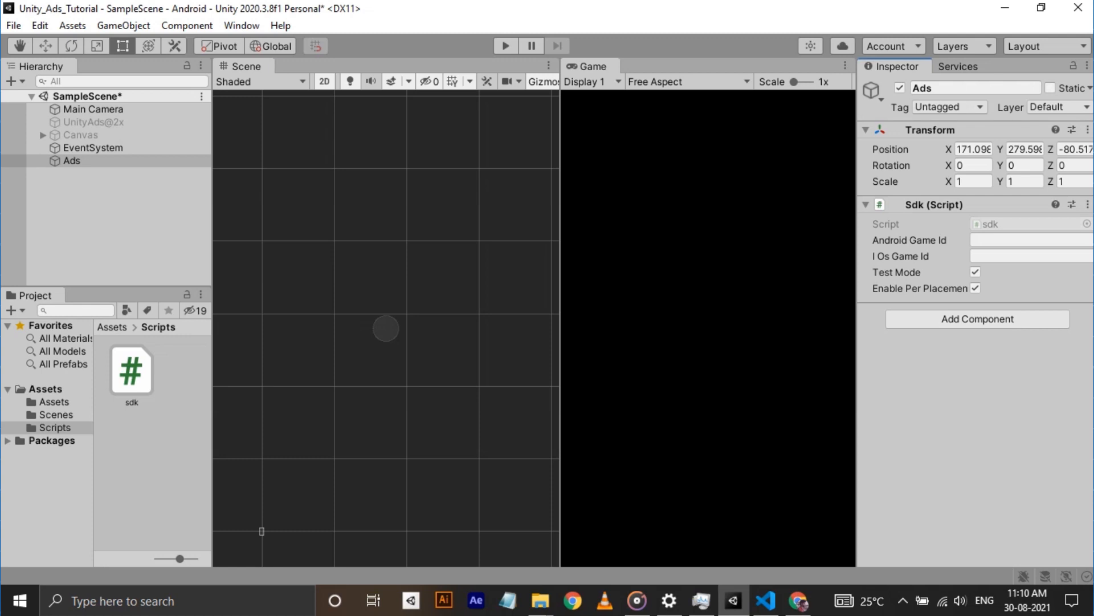
pyautogui.click(1041, 239)
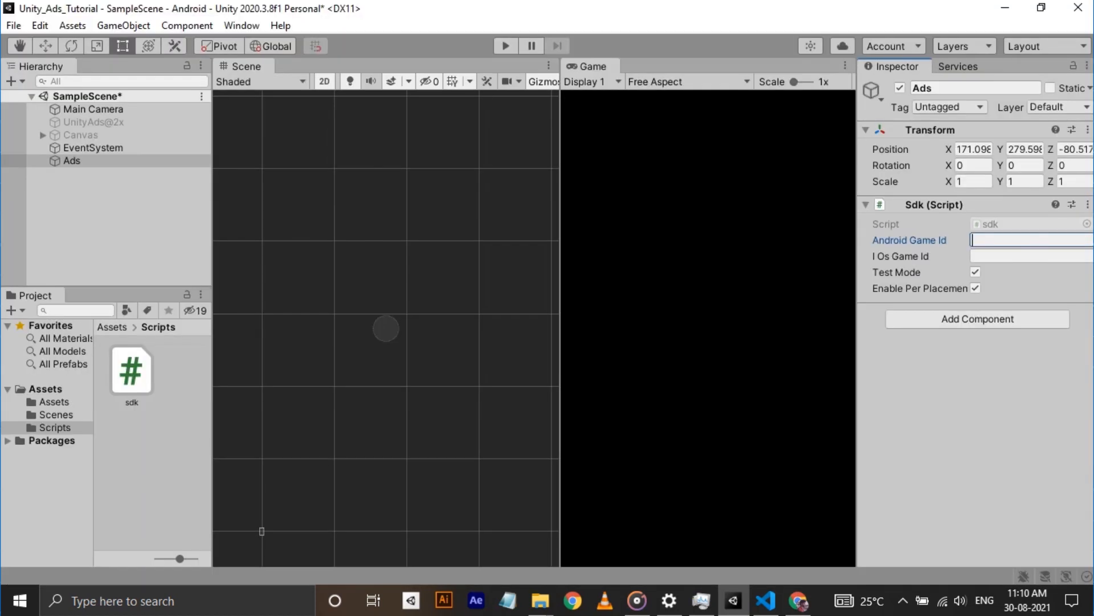
pyautogui.write('4286065')
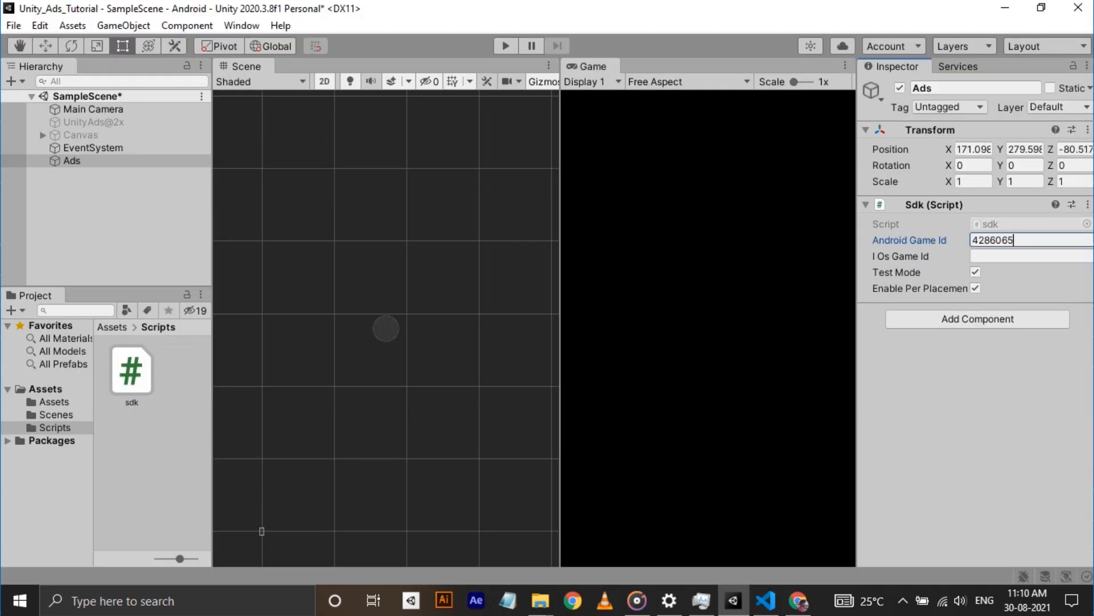
# - Play the scene to confirm Unity Ads initialization, stop it, and go to the online dashboard
pyautogui.click(506, 46)
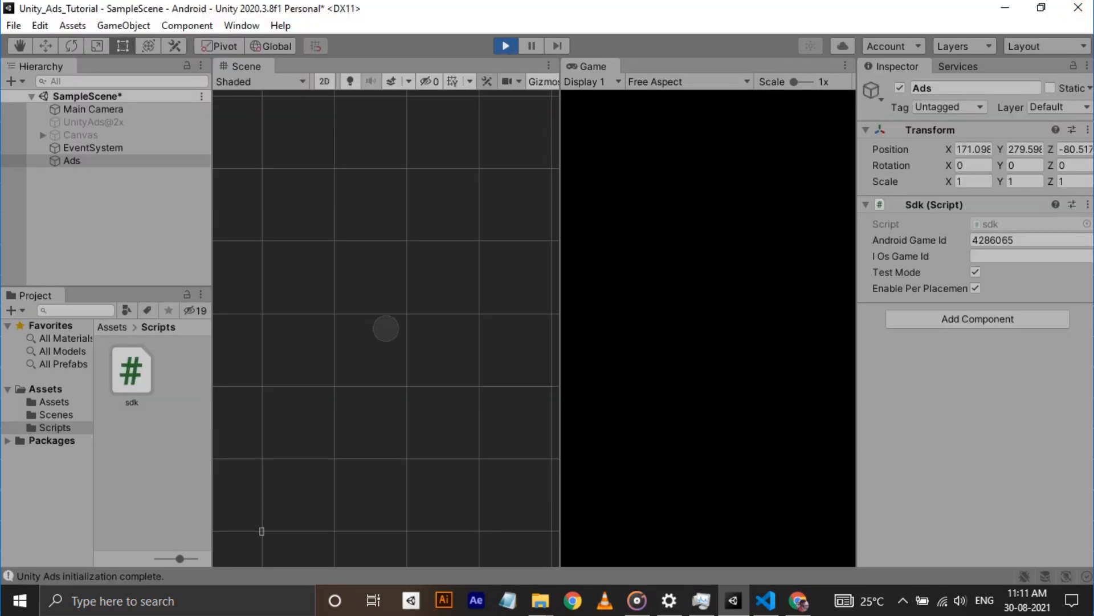
pyautogui.click(506, 46)
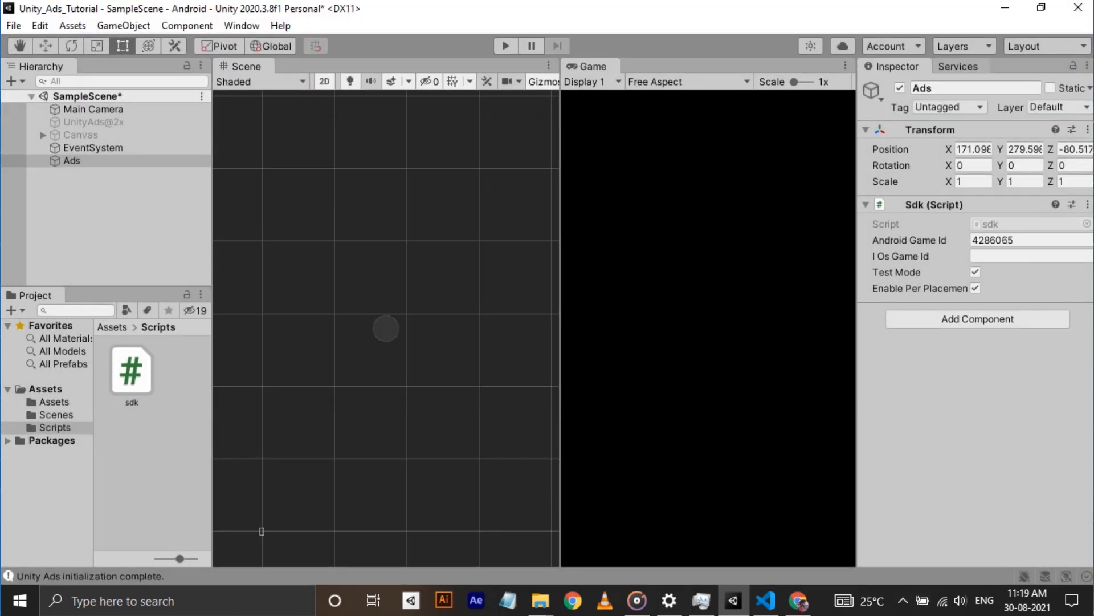
pyautogui.click(958, 66)
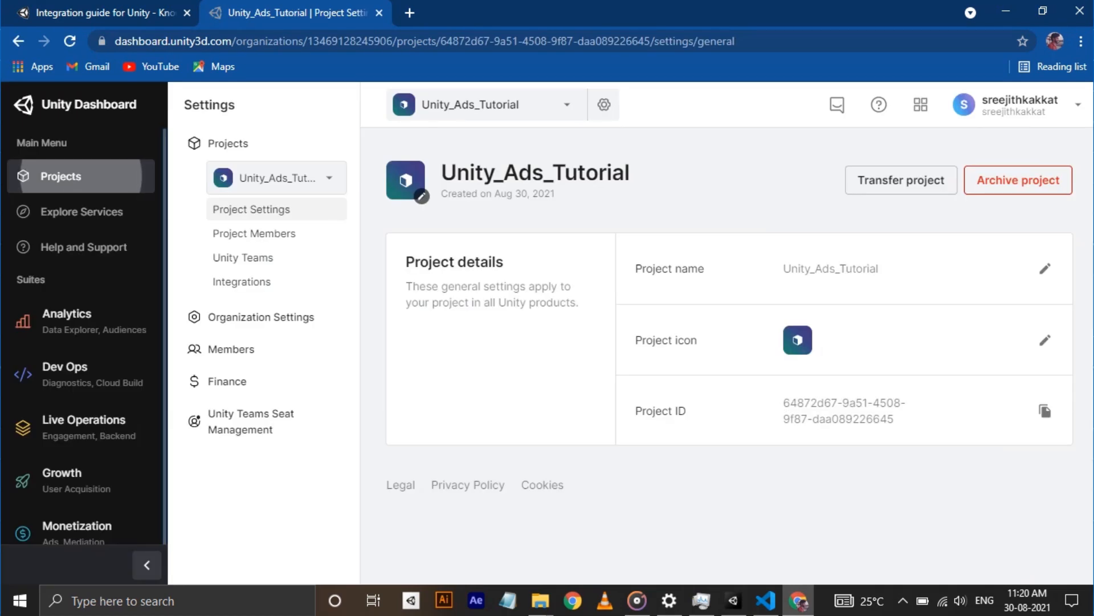
# - Activate monetization for the project using only Unity Ads without mediation and list its Ad Units
pyautogui.click(82, 212)
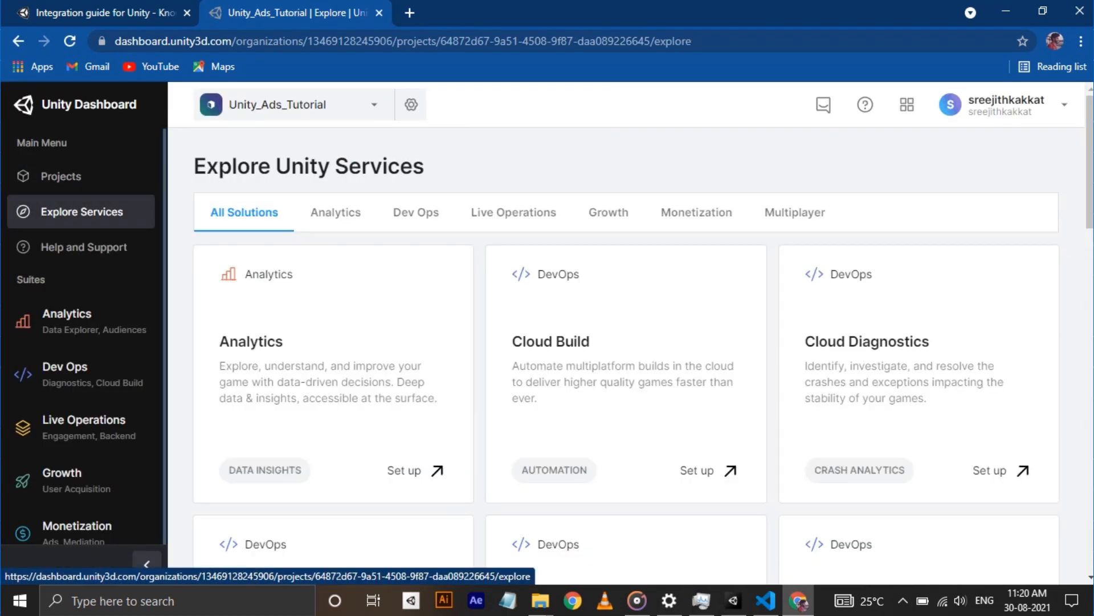
pyautogui.click(695, 212)
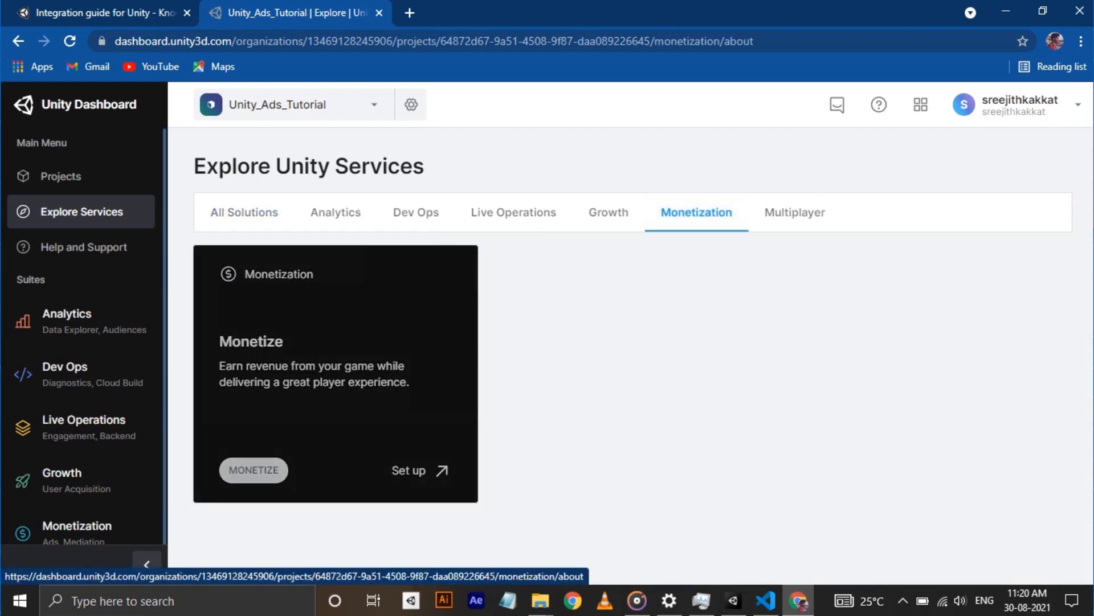
pyautogui.click(253, 470)
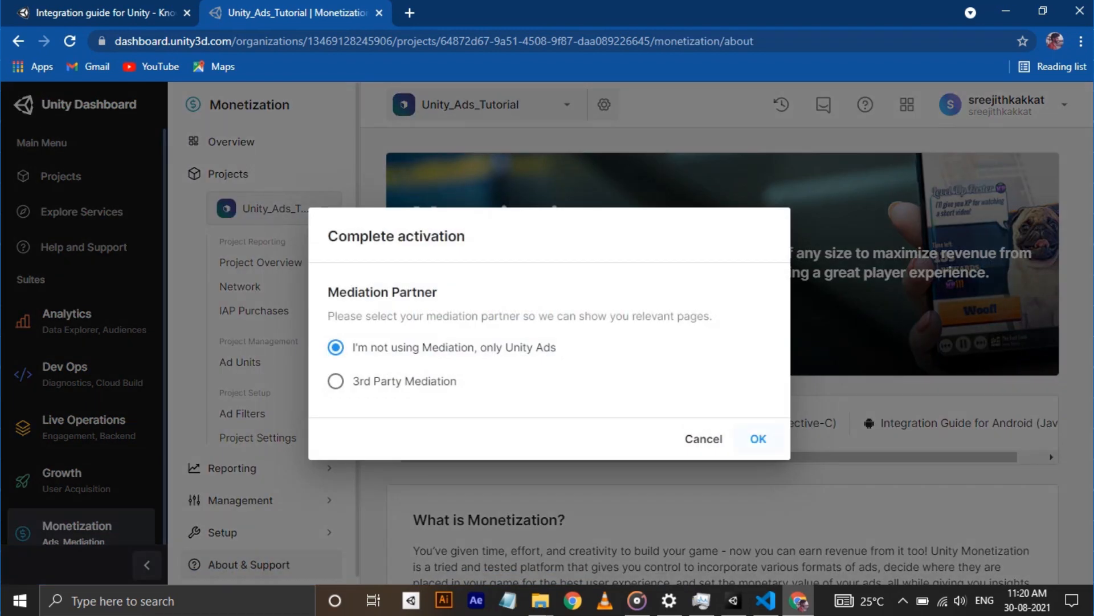
pyautogui.click(758, 437)
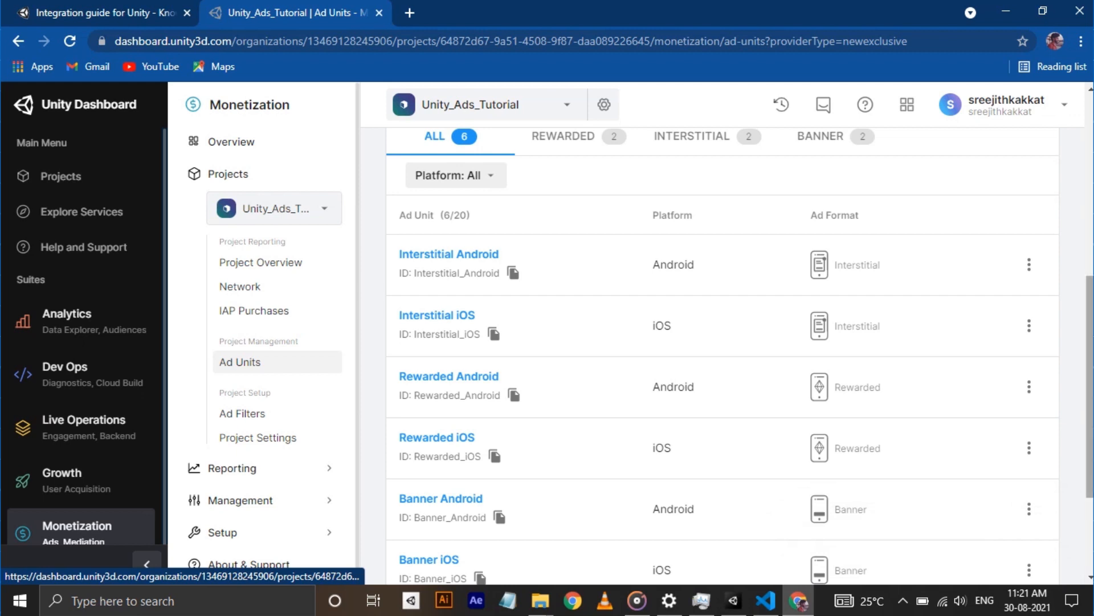
pyautogui.scroll(-3)
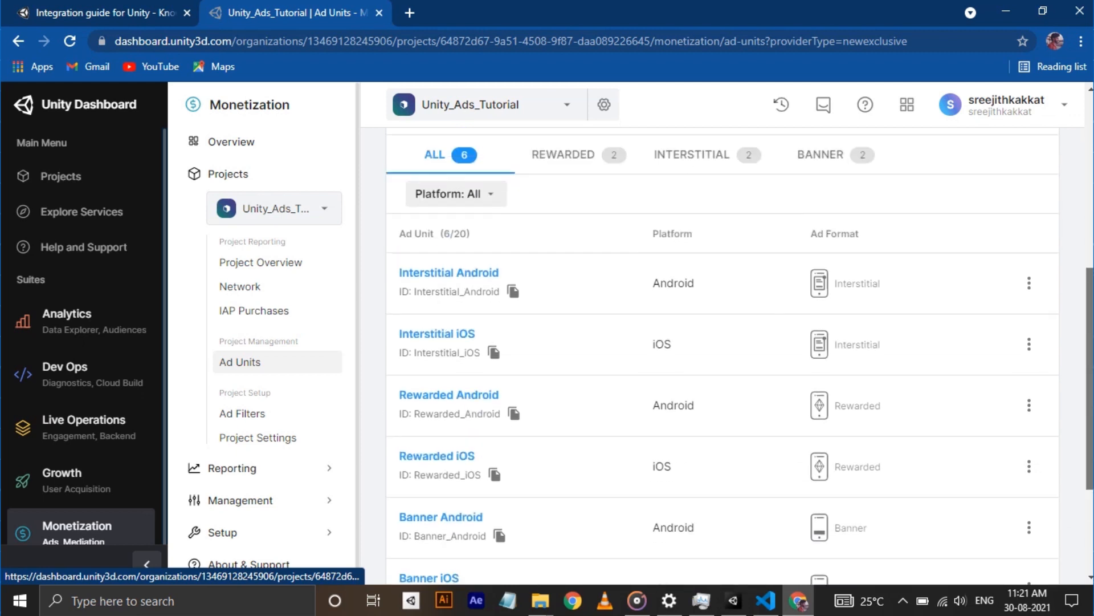
pyautogui.click(456, 194)
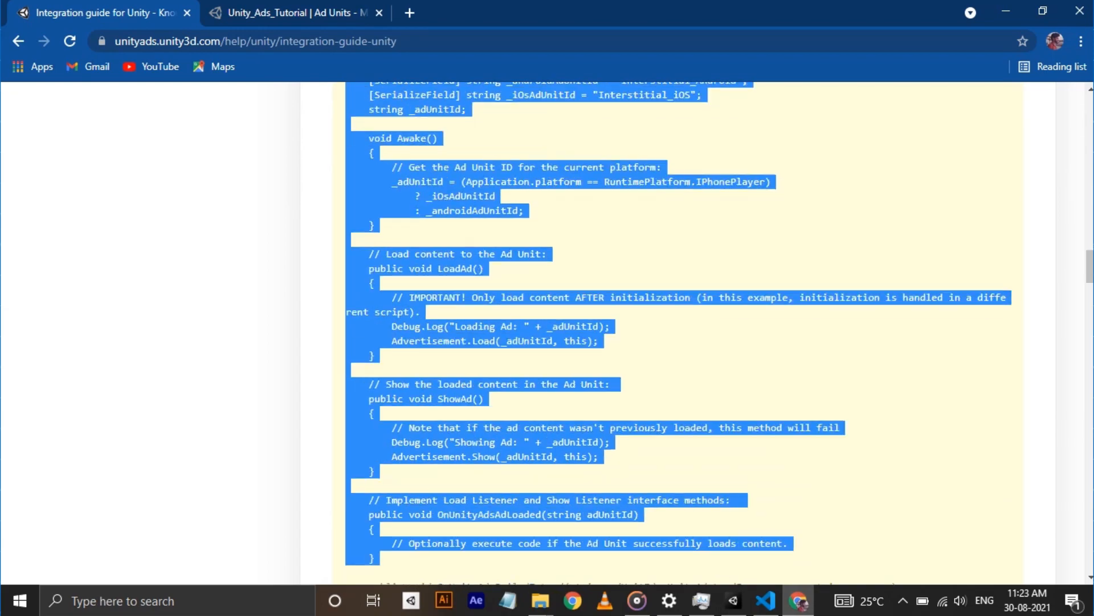
# - Put the docs' interstitial sample into interstitial.cs with class 'interstitial' and a Start method calling LoadAd()
pyautogui.scroll(-3)
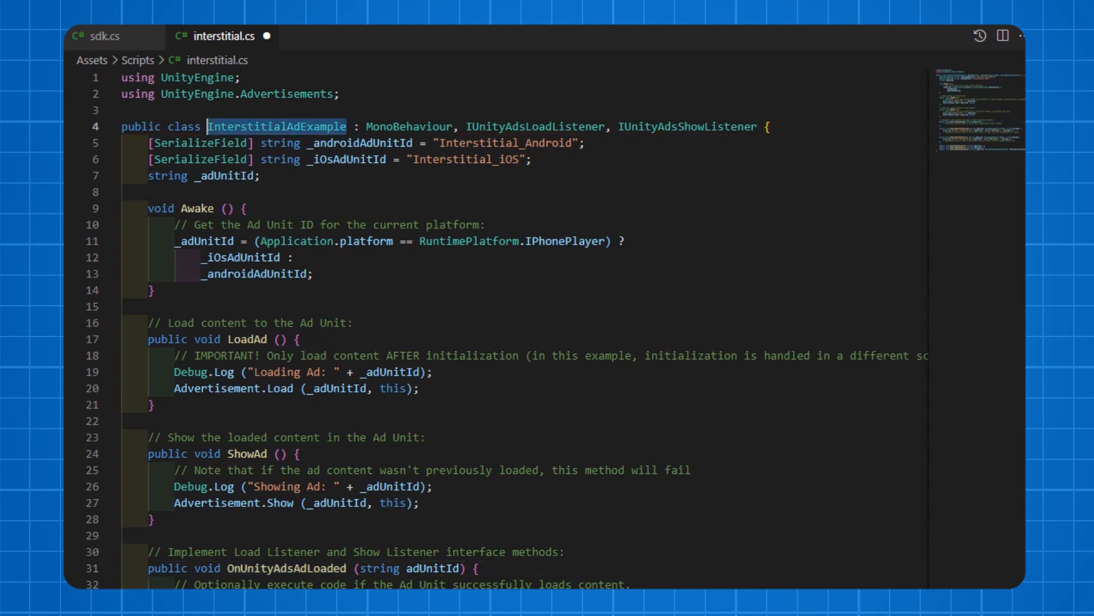
pyautogui.write('intersti')
pyautogui.write('Load')
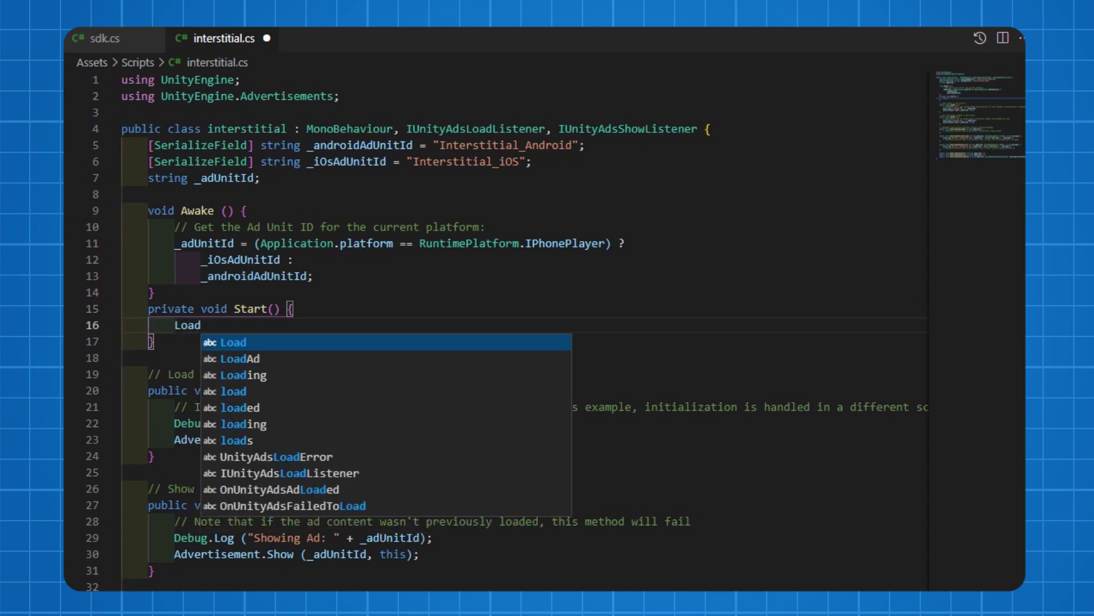
pyautogui.click(239, 358)
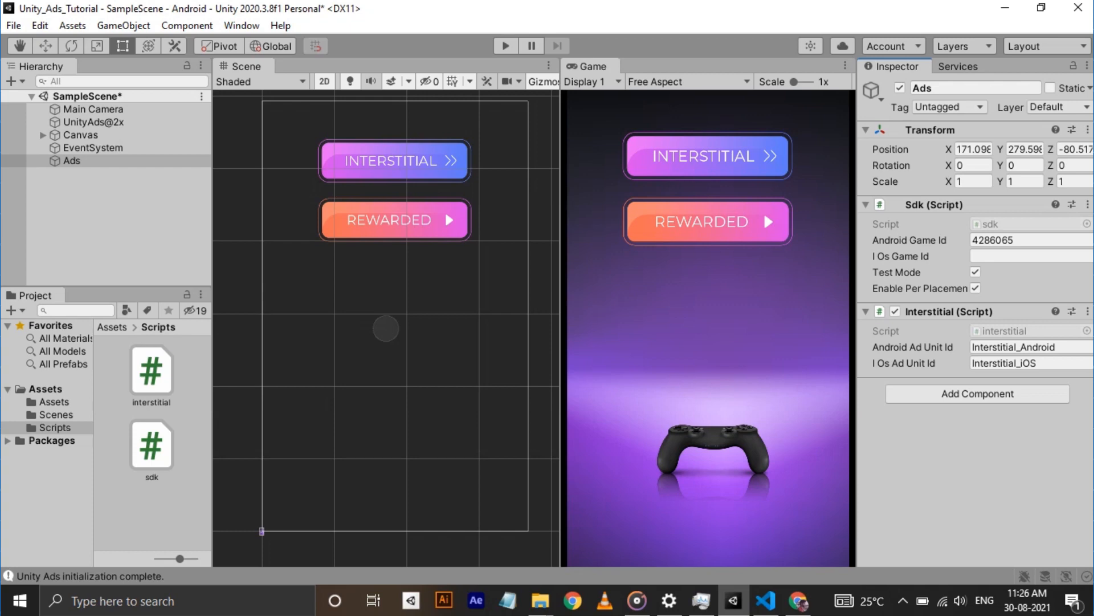
# - Check the Android interstitial ad unit ID, then make the INTERSTITIAL button's On Click call interstitial ShowAd()
pyautogui.click(794, 599)
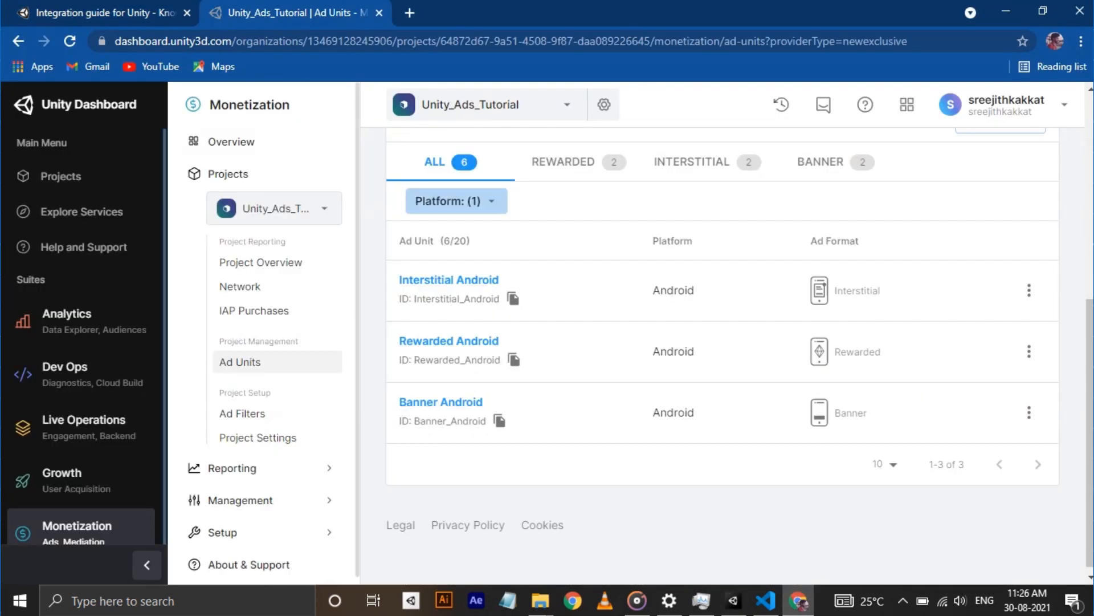
pyautogui.click(500, 419)
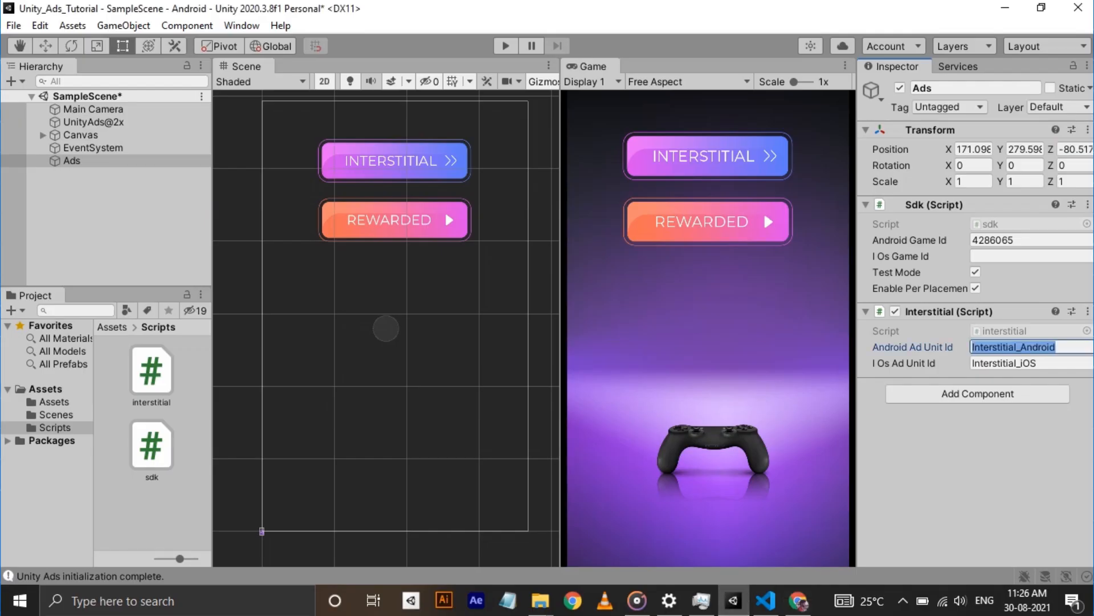
pyautogui.click(393, 160)
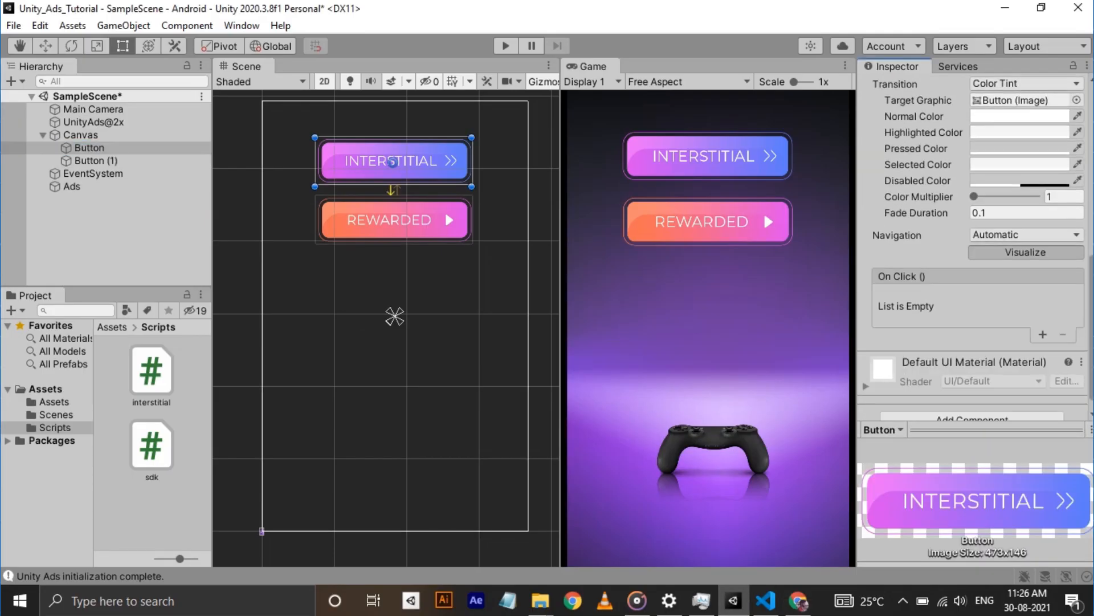
pyautogui.click(1044, 334)
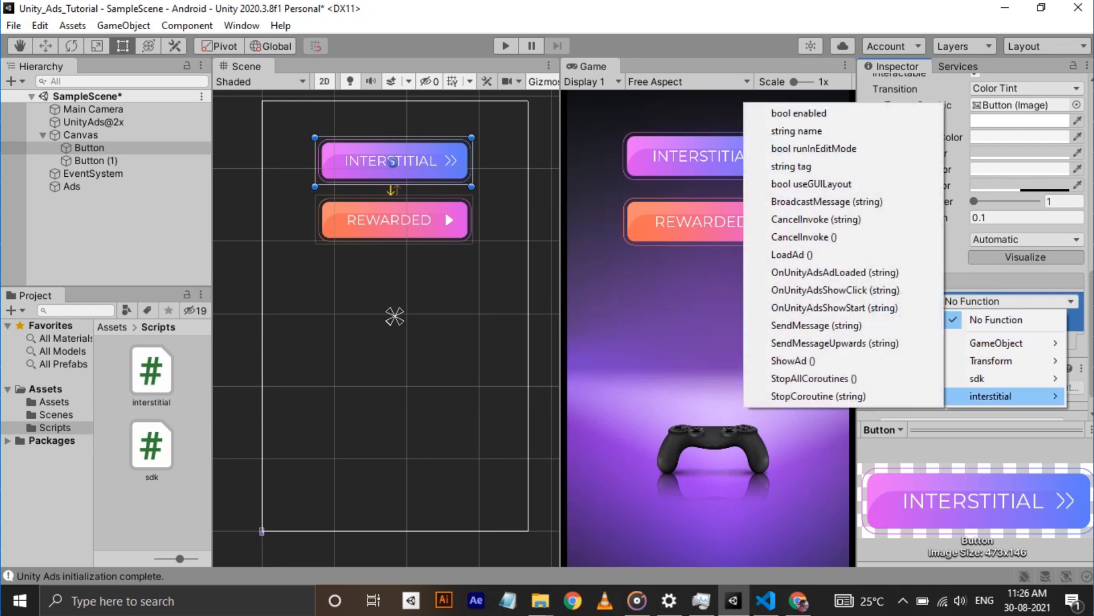
pyautogui.click(794, 360)
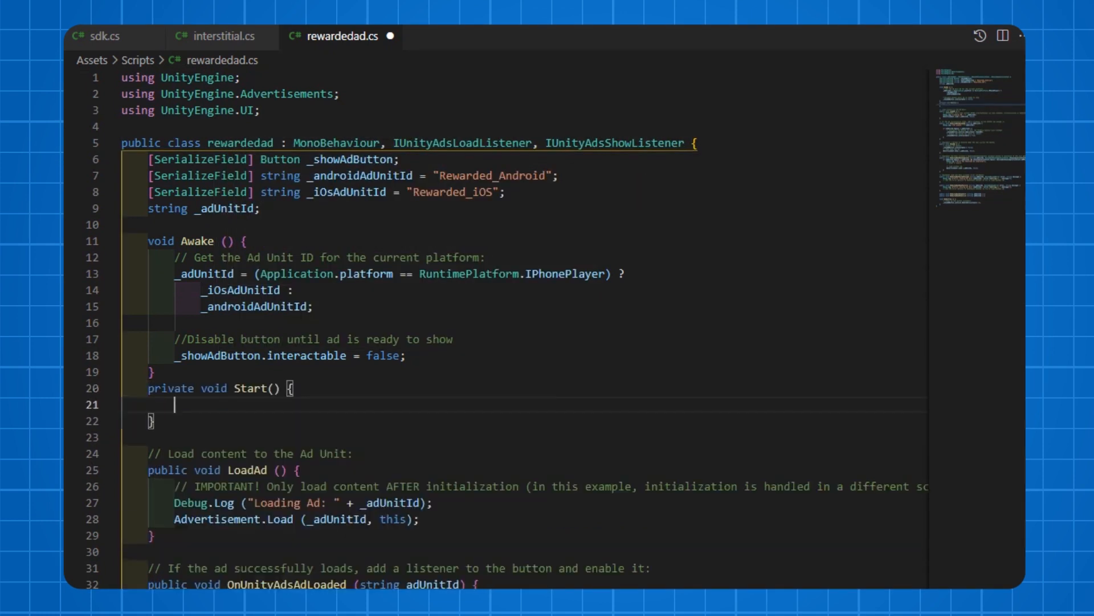
# - Add a Start method calling LoadAd in rewardedad.cs and review the Awake code below
pyautogui.write('LoadAd ();')
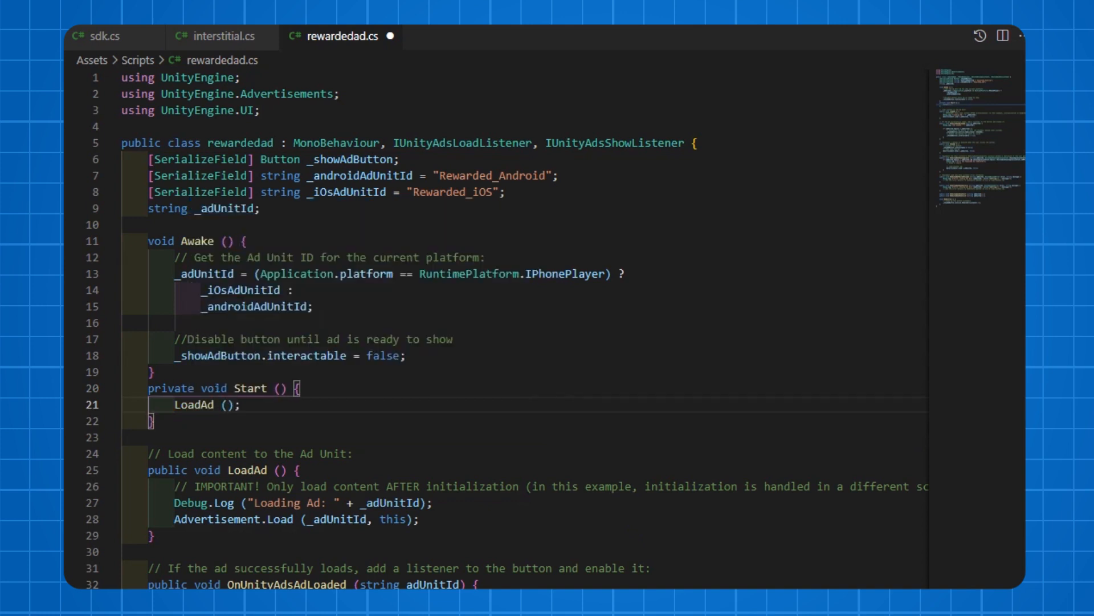
pyautogui.scroll(-3)
pyautogui.write('//')
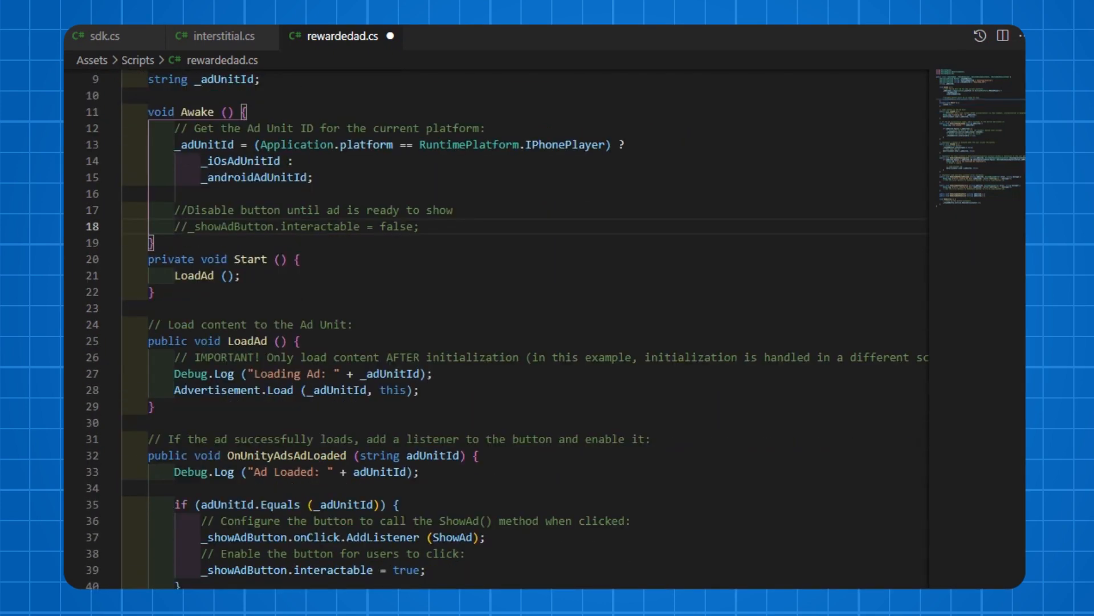
pyautogui.scroll(-3)
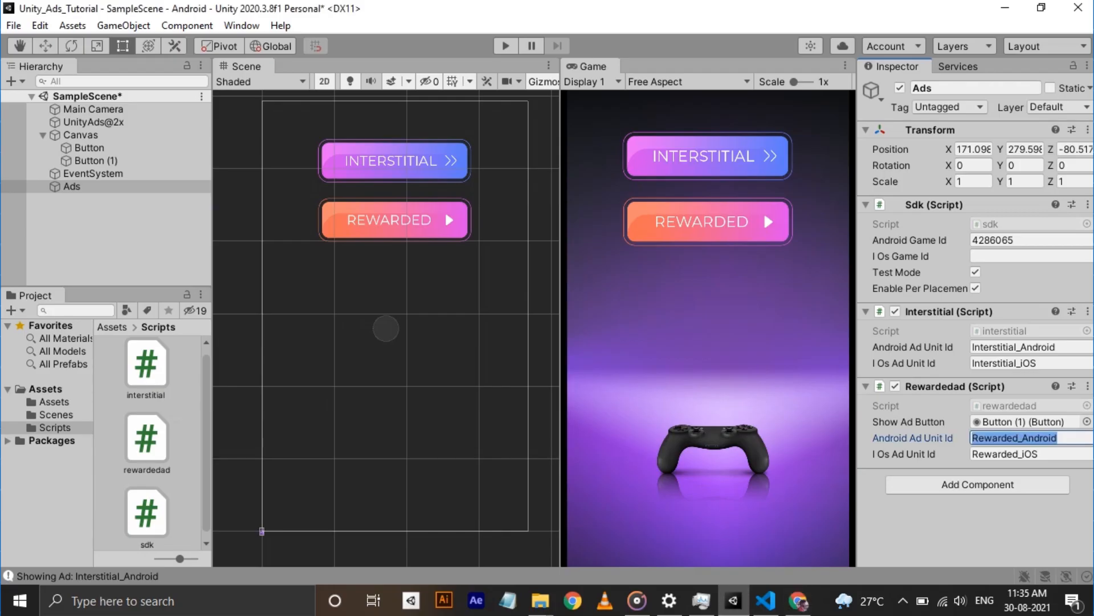
# - Wire the REWARDED button's On Click to call rewardedad.ShowAd on the Ads object
pyautogui.click(392, 220)
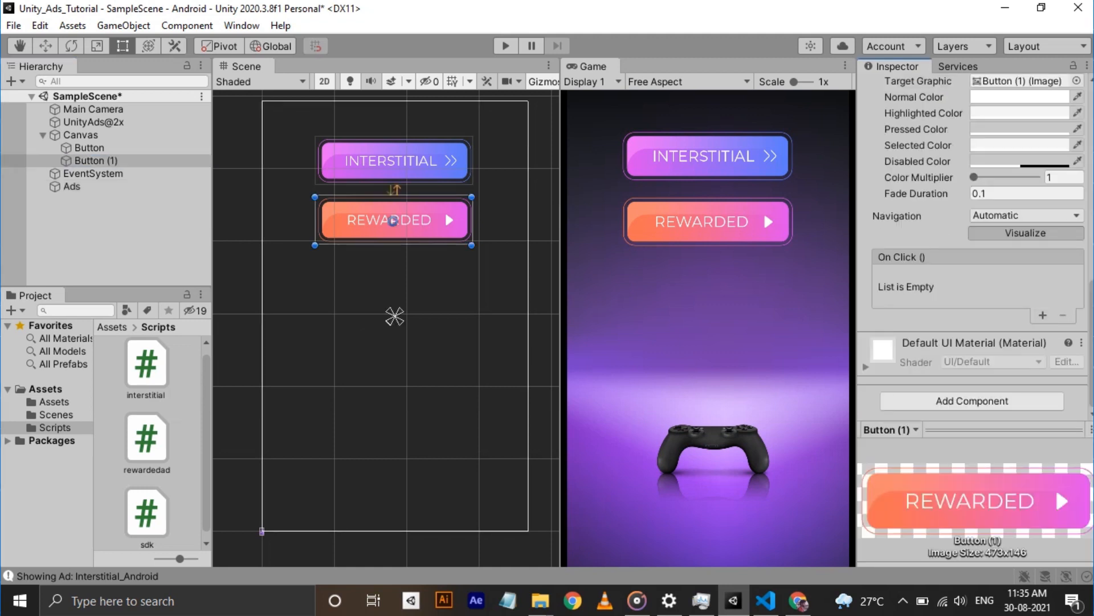
pyautogui.click(1045, 314)
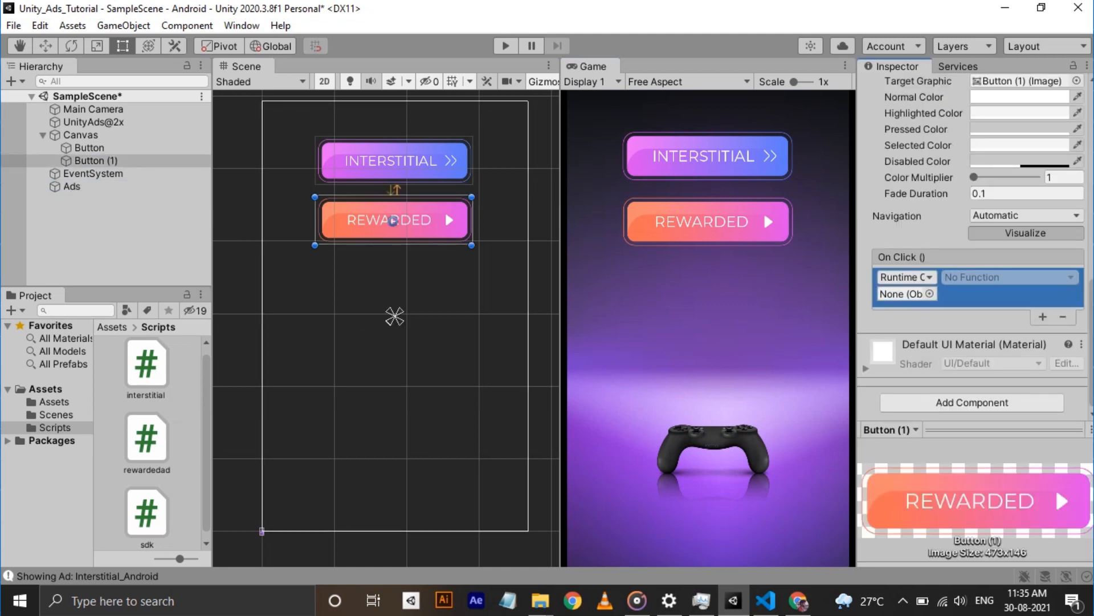
pyautogui.click(1010, 277)
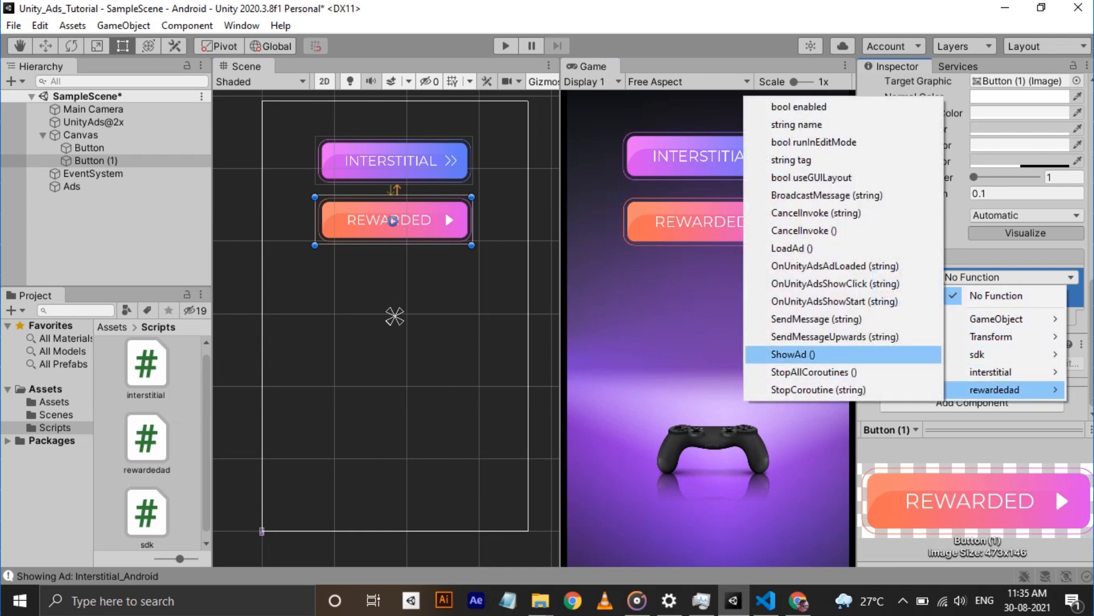
pyautogui.click(793, 354)
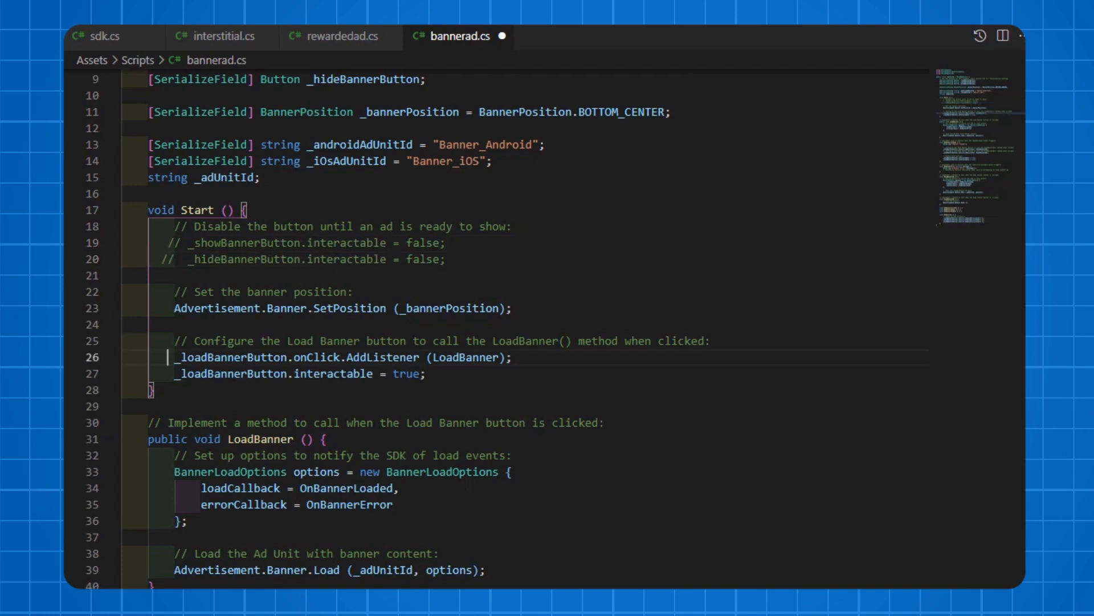
# - Comment out the load-button lines in bannerad.cs Start and call LoadBanner() directly
pyautogui.press('Ctrl+/')
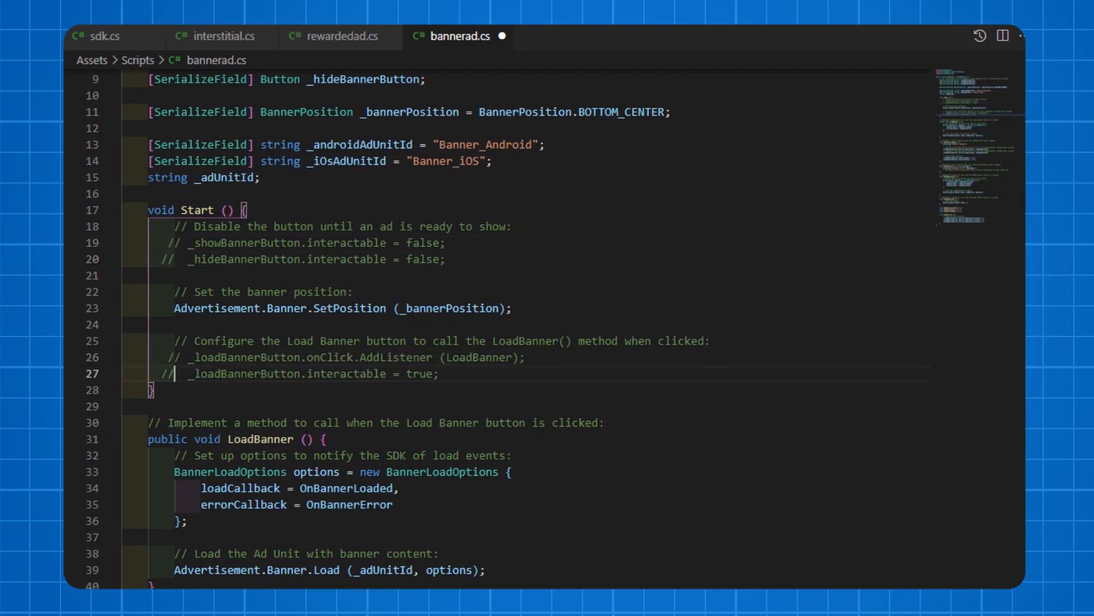
pyautogui.write('Lo')
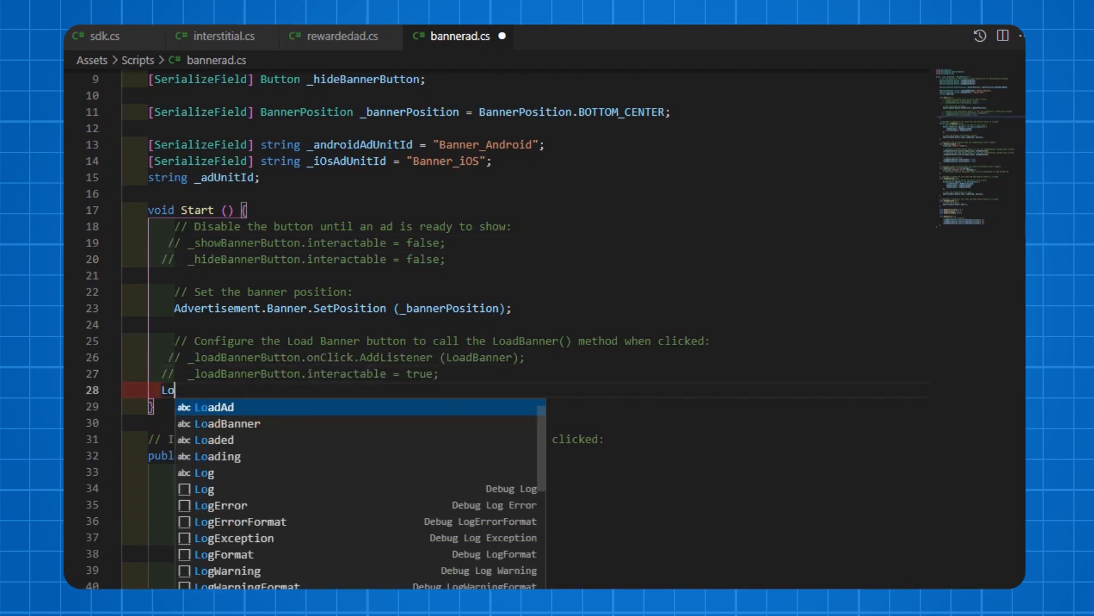
pyautogui.press('Down')
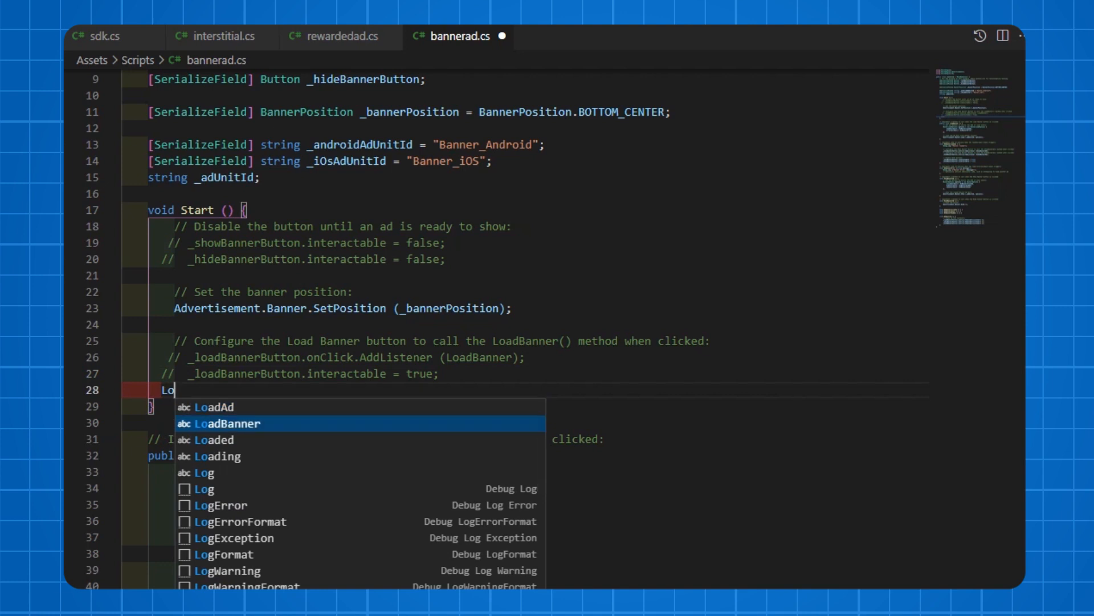
pyautogui.click(219, 423)
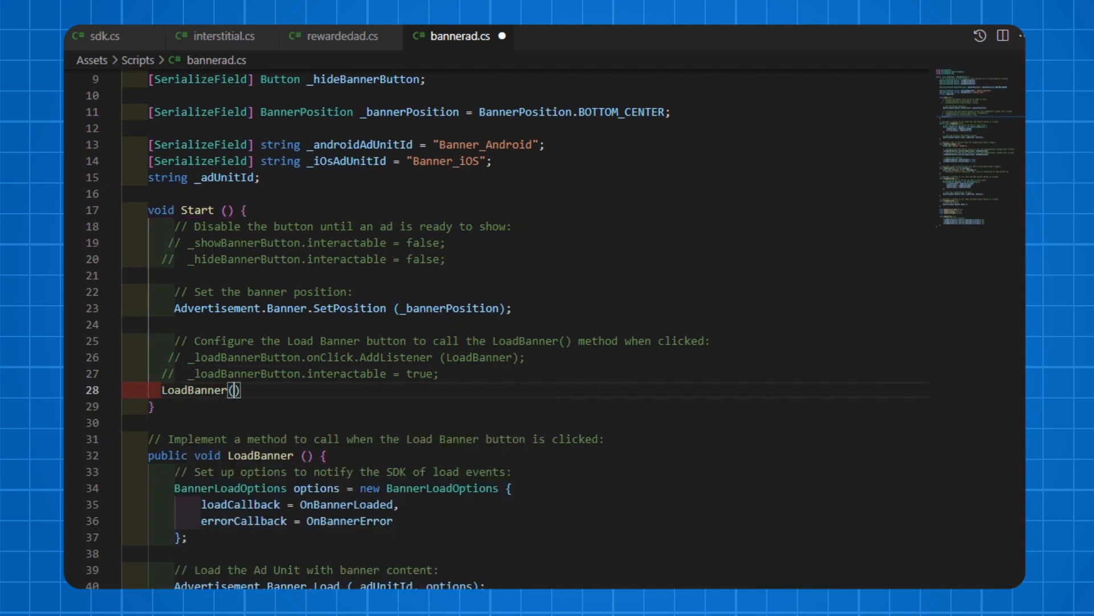
# - Begin adding a Show call inside OnBannerLoaded
pyautogui.scroll(-3)
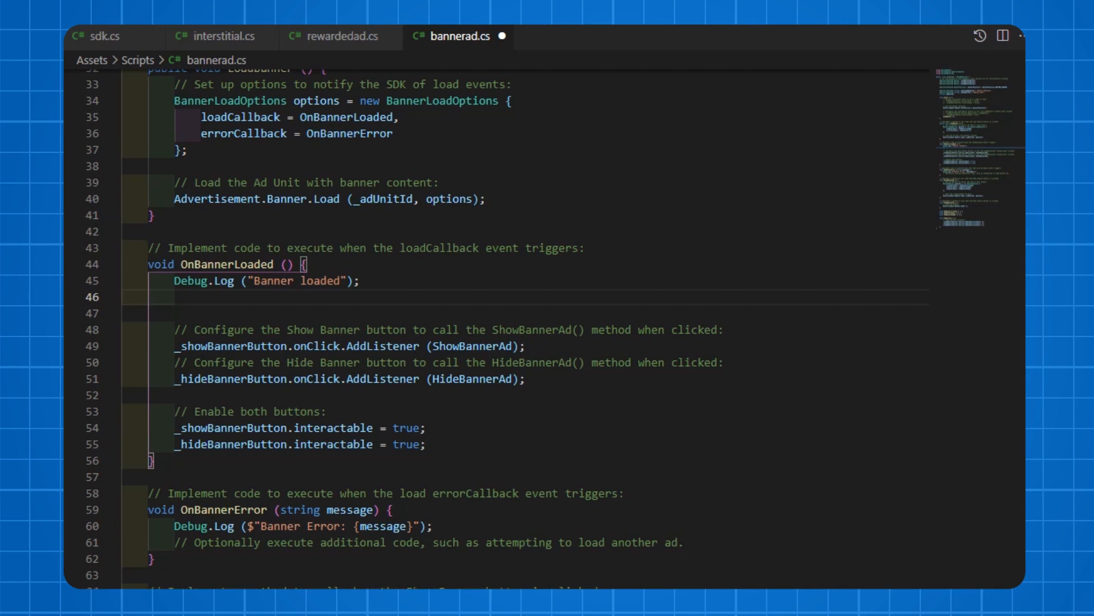
pyautogui.write('Show')
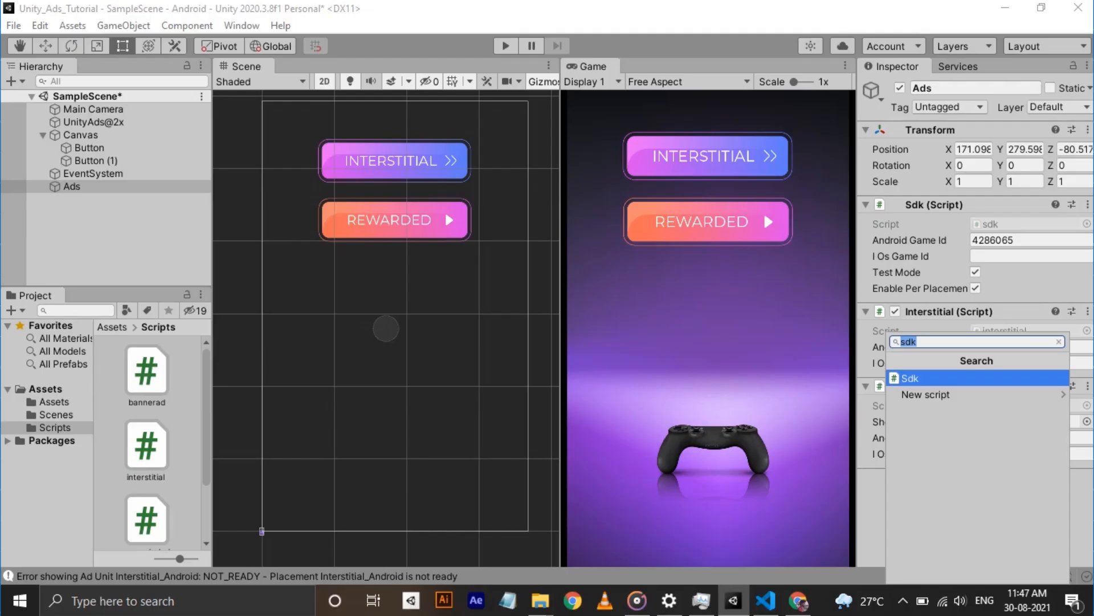
# - Attach the Bannerad script to the Ads object via the 'ban' component search
pyautogui.write('ban')
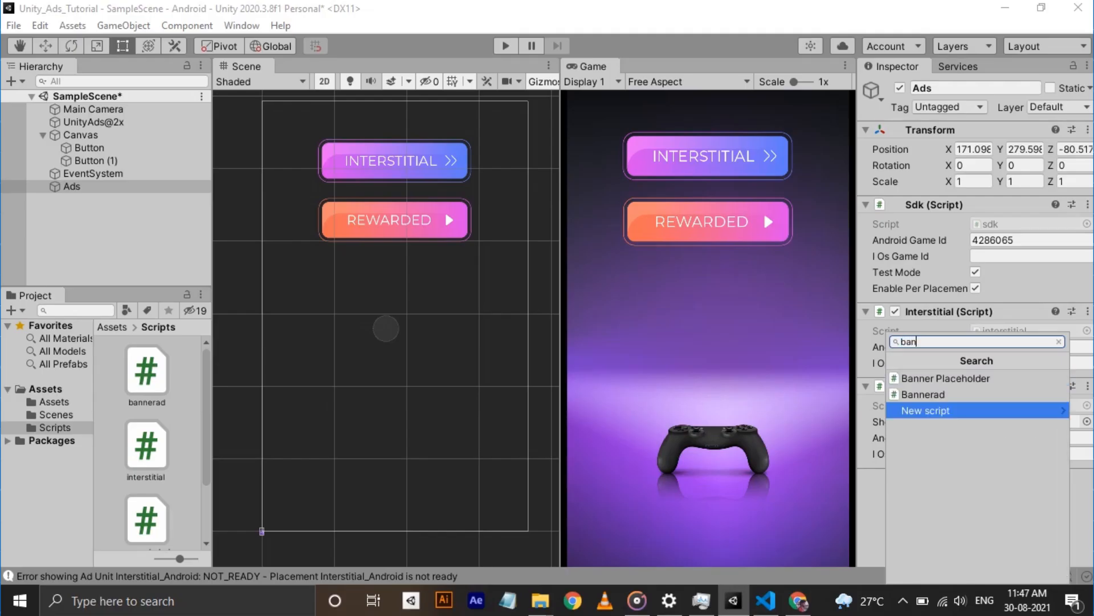
pyautogui.click(923, 393)
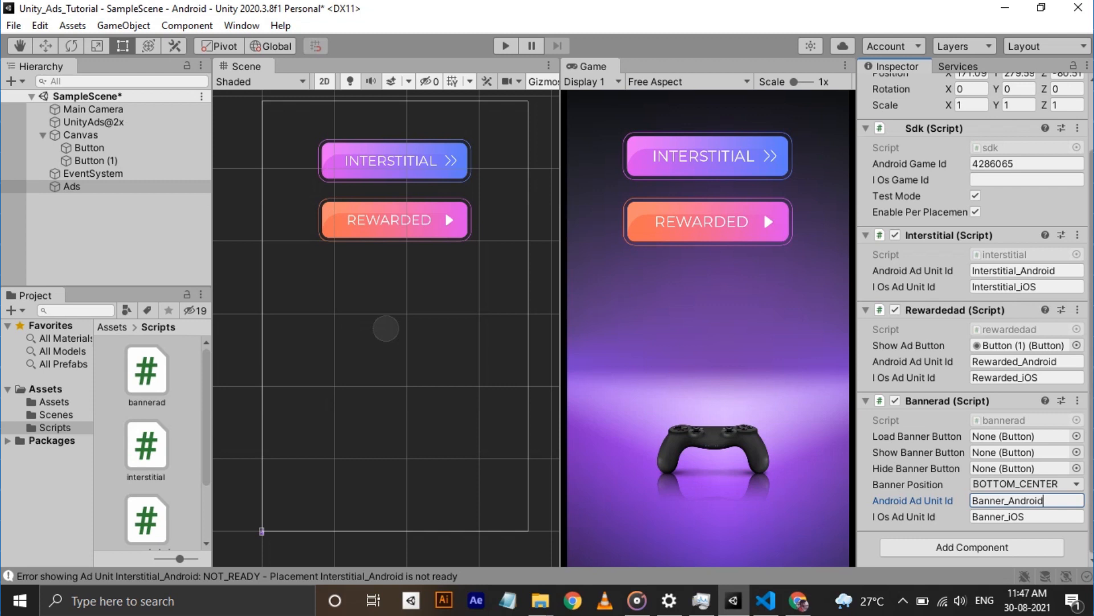
# - Play the scene to see the placeholder banner and try the ad buttons
pyautogui.click(1026, 483)
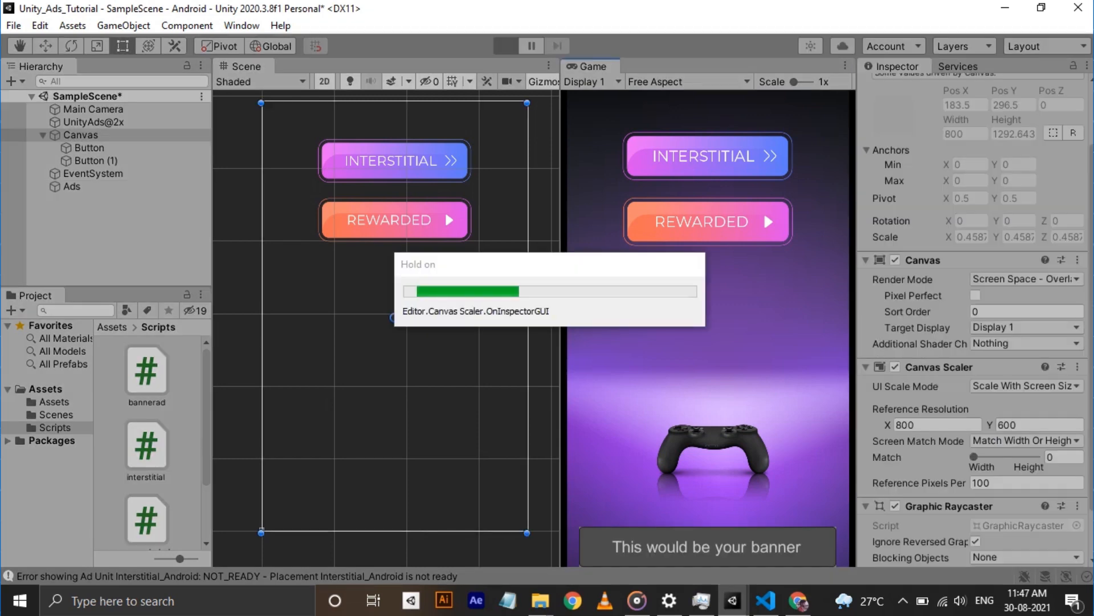
pyautogui.click(506, 45)
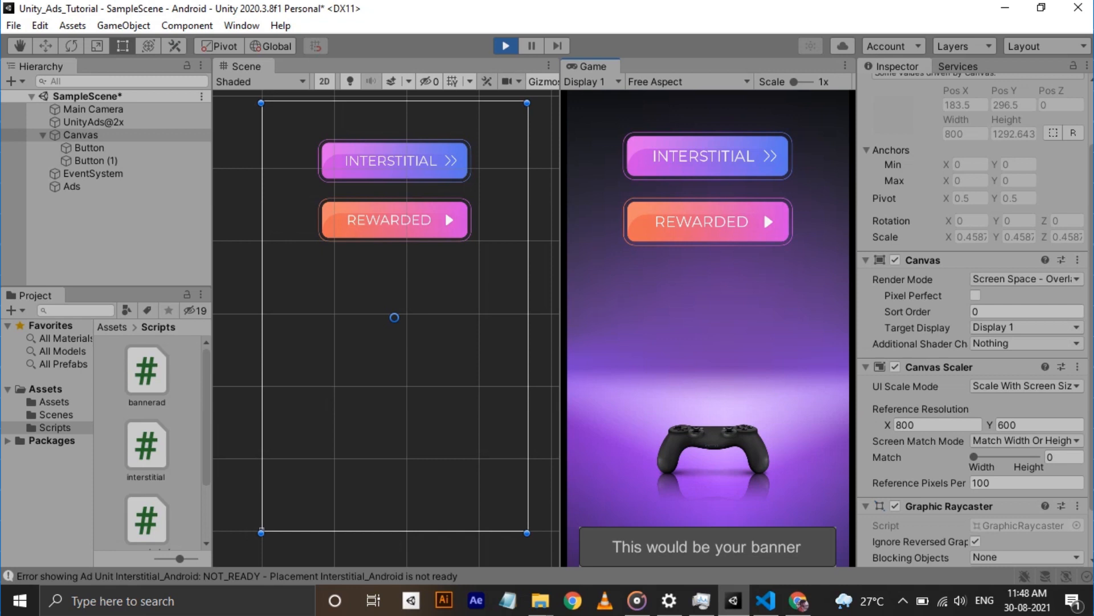
pyautogui.click(709, 222)
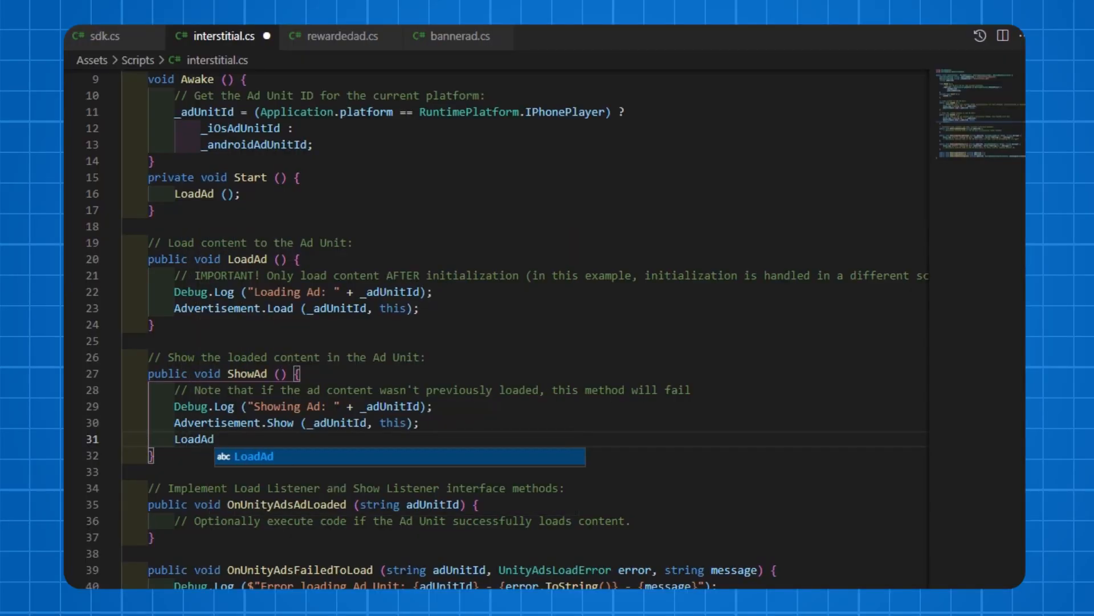
# - Add LoadAd() at the end of ShowAd() in interstitial.cs to reload after showing
pyautogui.click(340, 35)
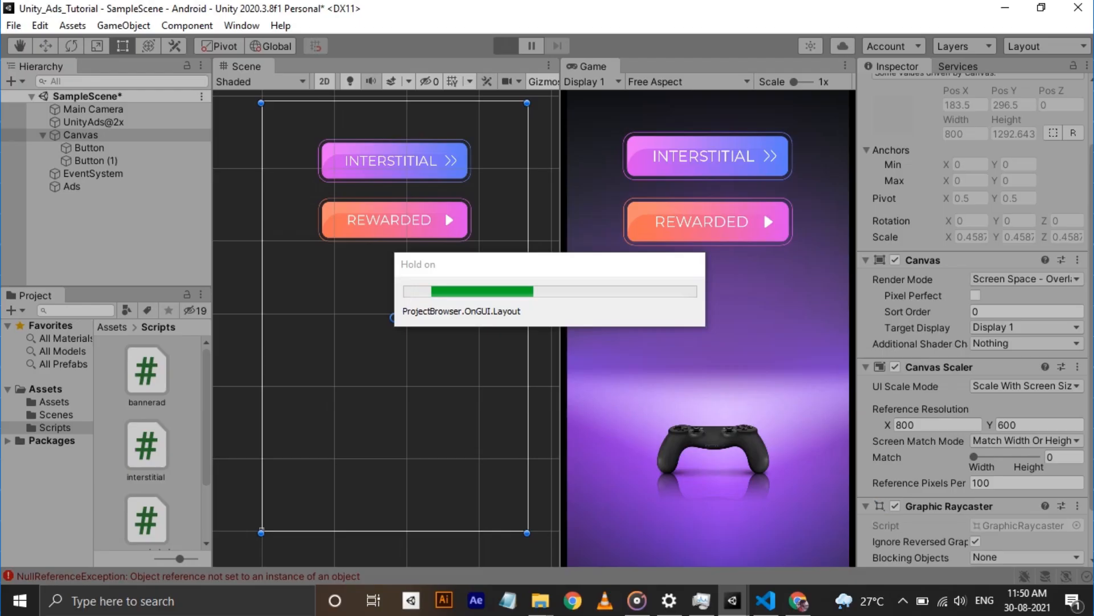
# - Run the game again with Unity Ads initialized and test an ad button
pyautogui.click(506, 46)
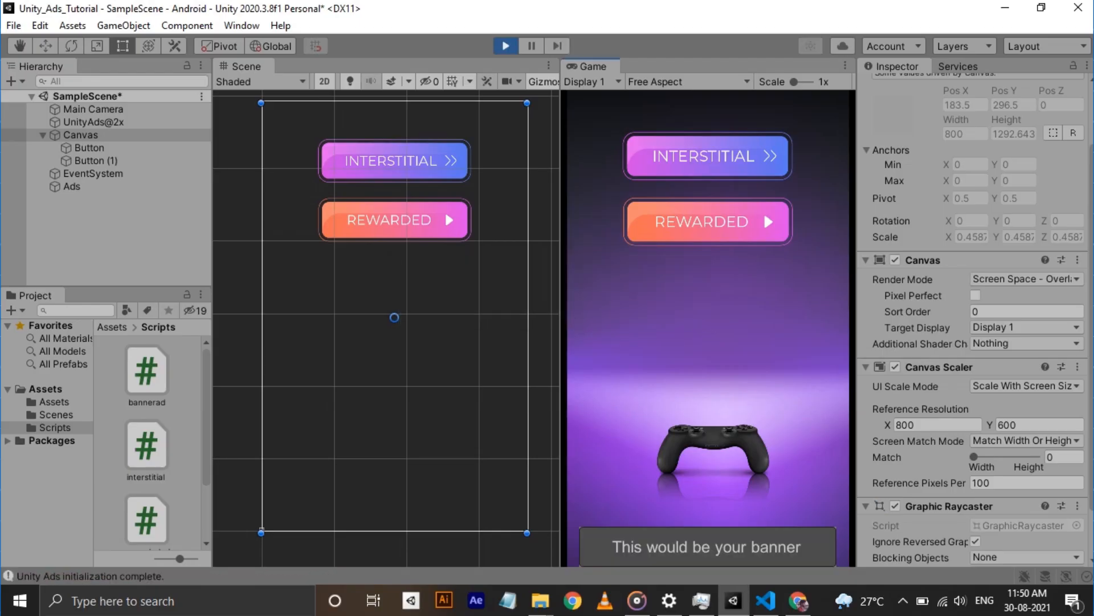
pyautogui.click(708, 156)
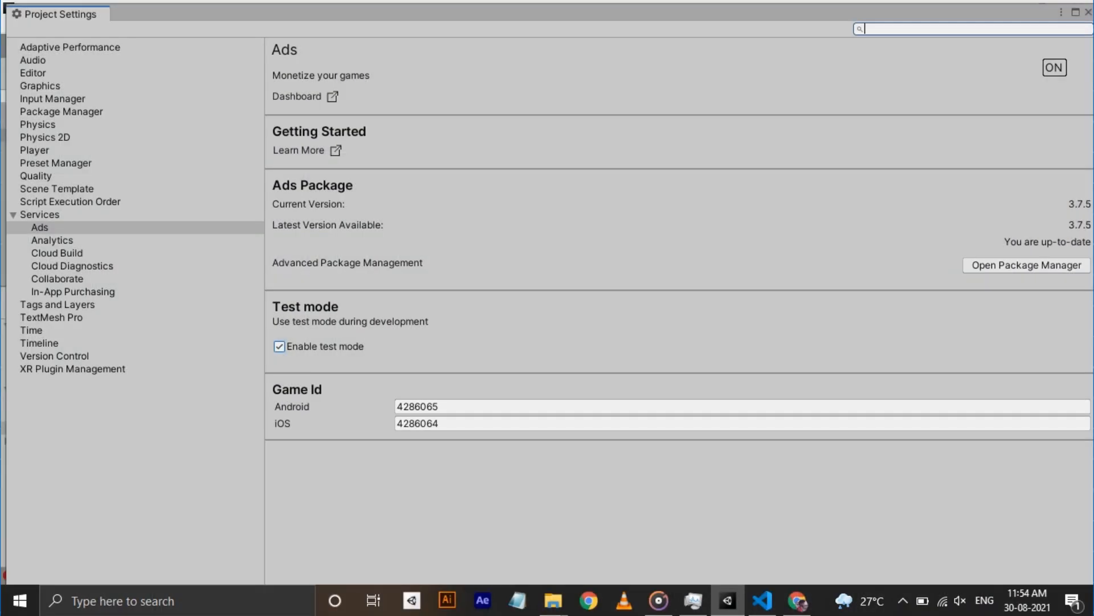
# - Uncheck Enable test mode on the Ads service settings page
pyautogui.click(278, 347)
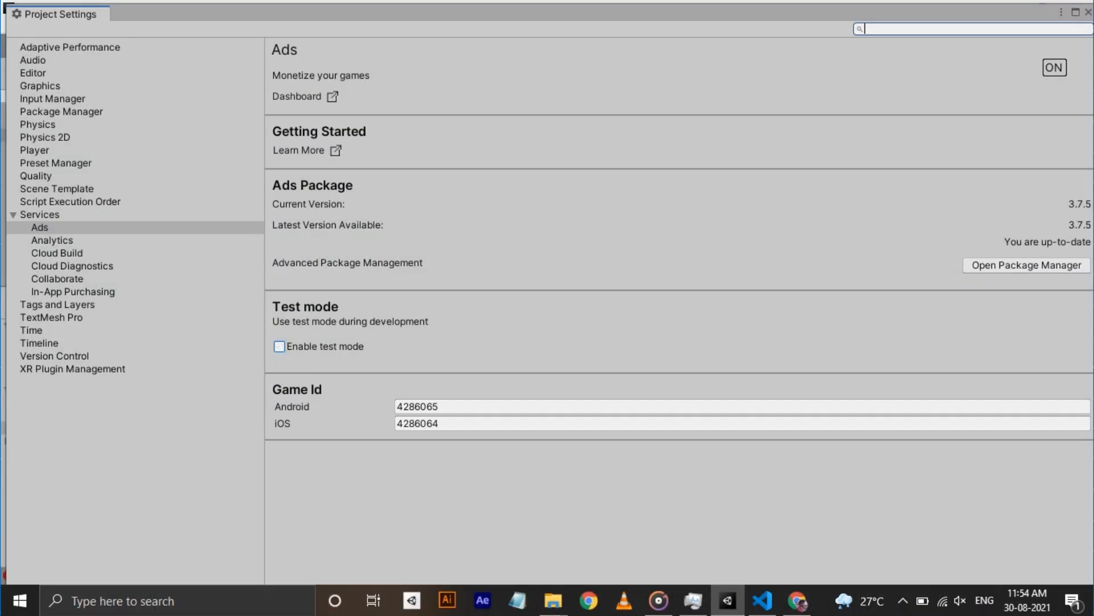